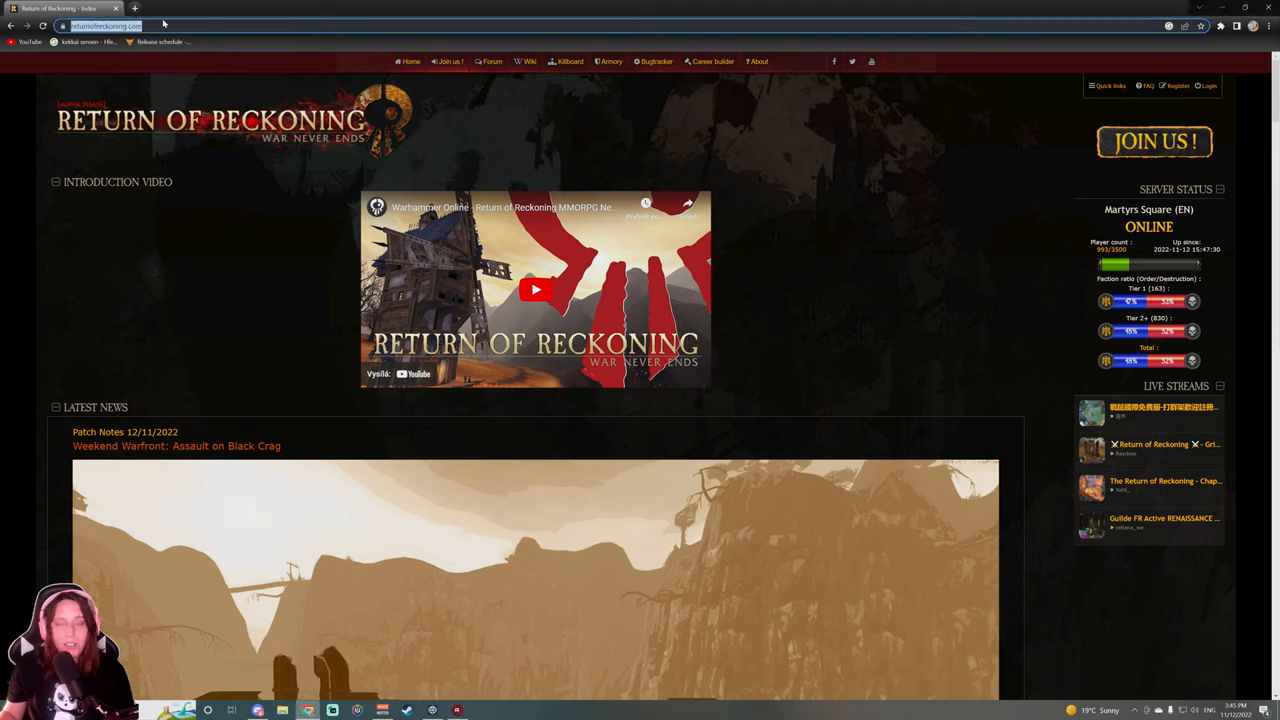
mouse_move(489, 149)
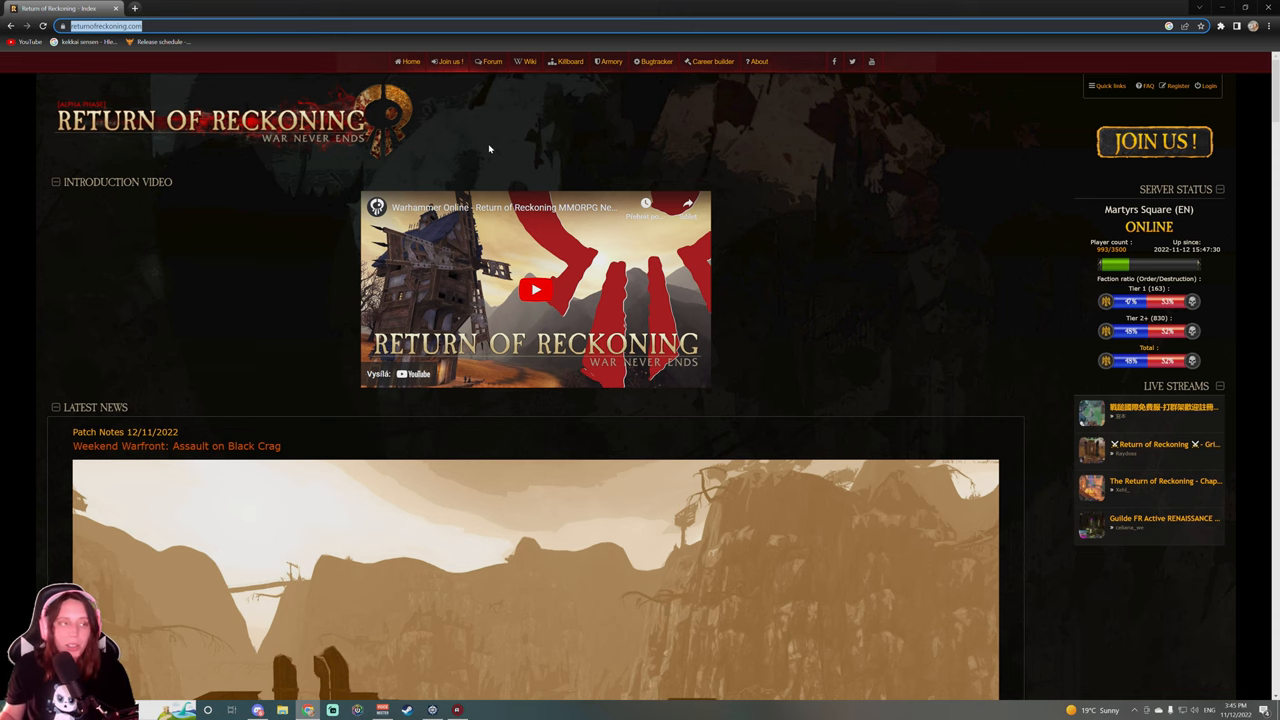
Go to the 'Join us!' guide and scroll through its Step 0–4 instructions
click(449, 61)
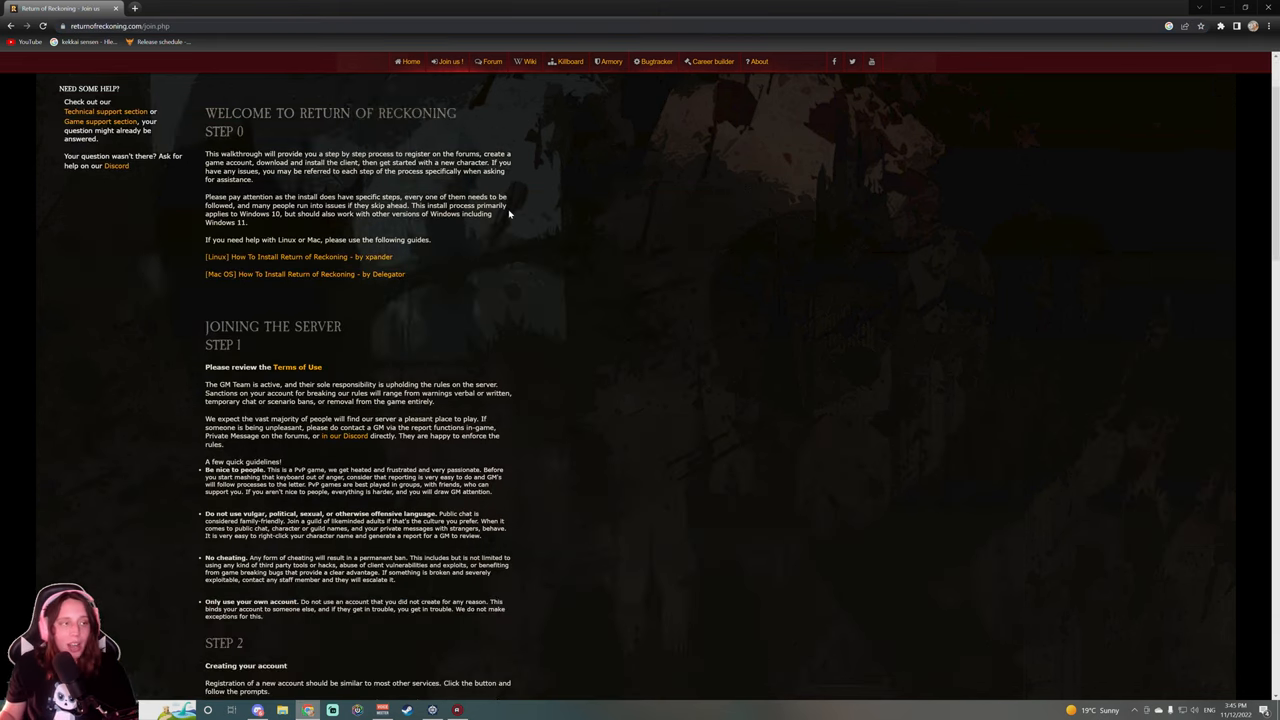
scroll(down, 3)
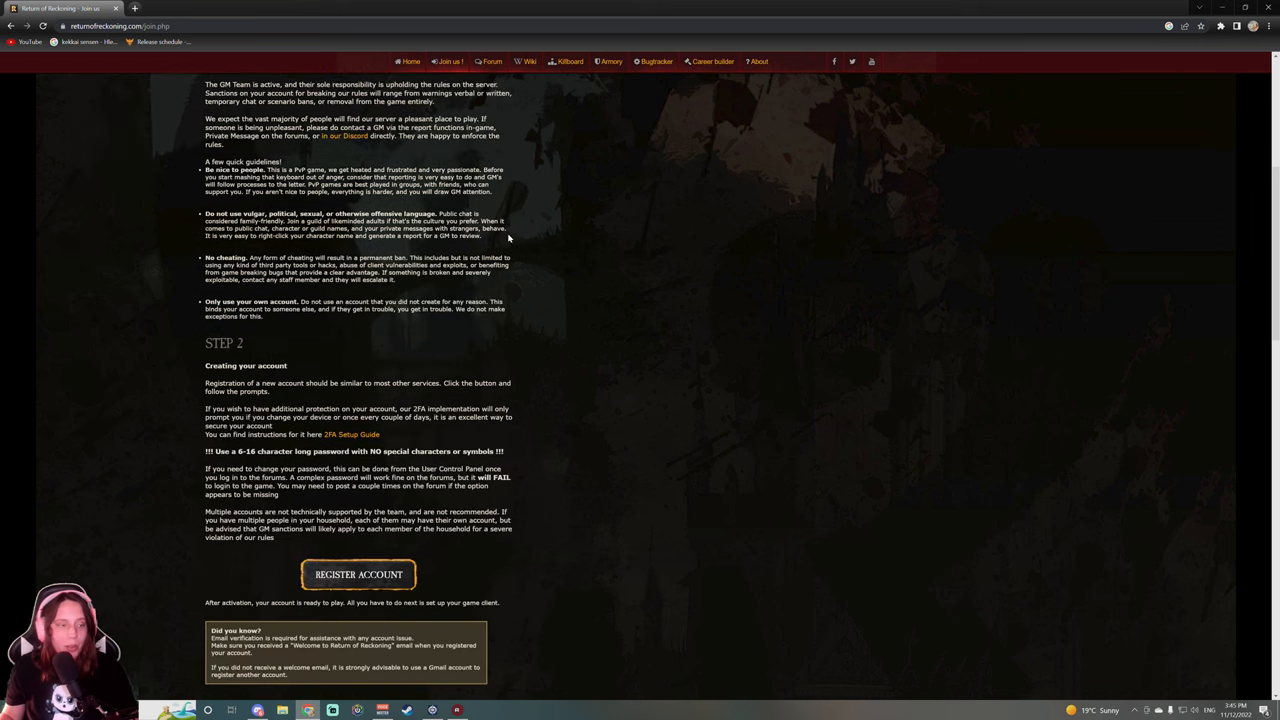
scroll(down, 3)
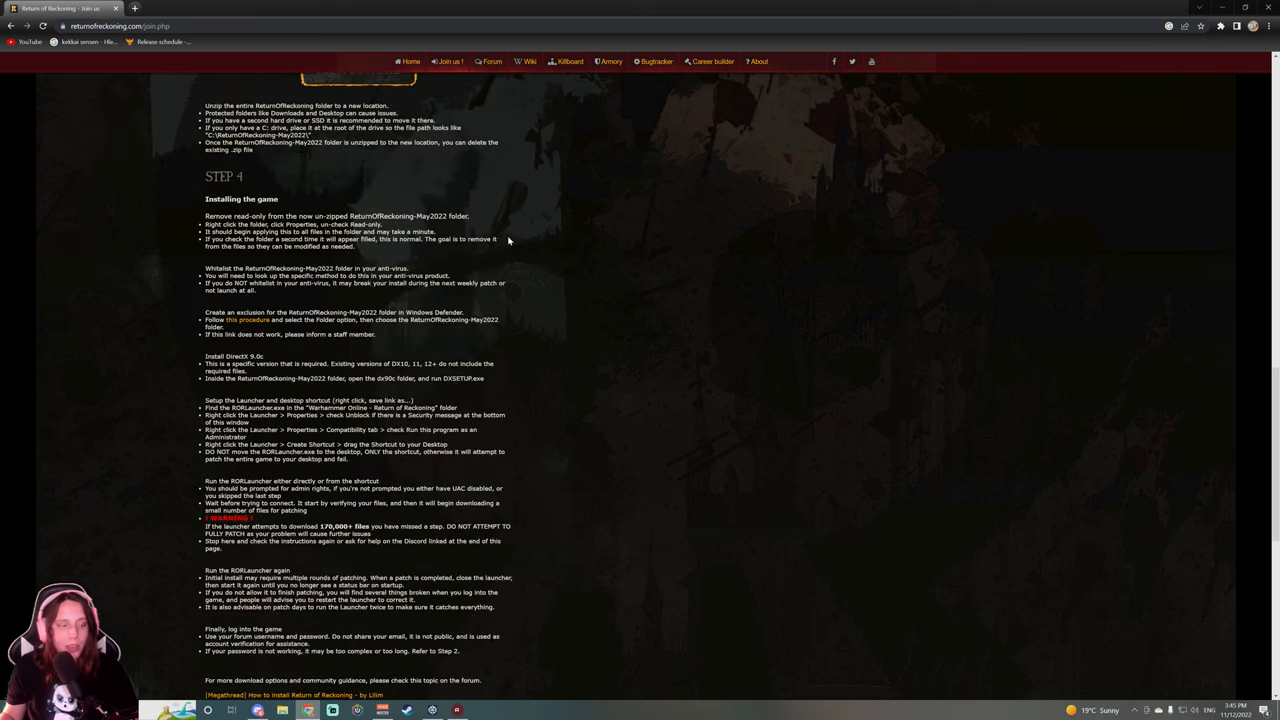
scroll(down, 3)
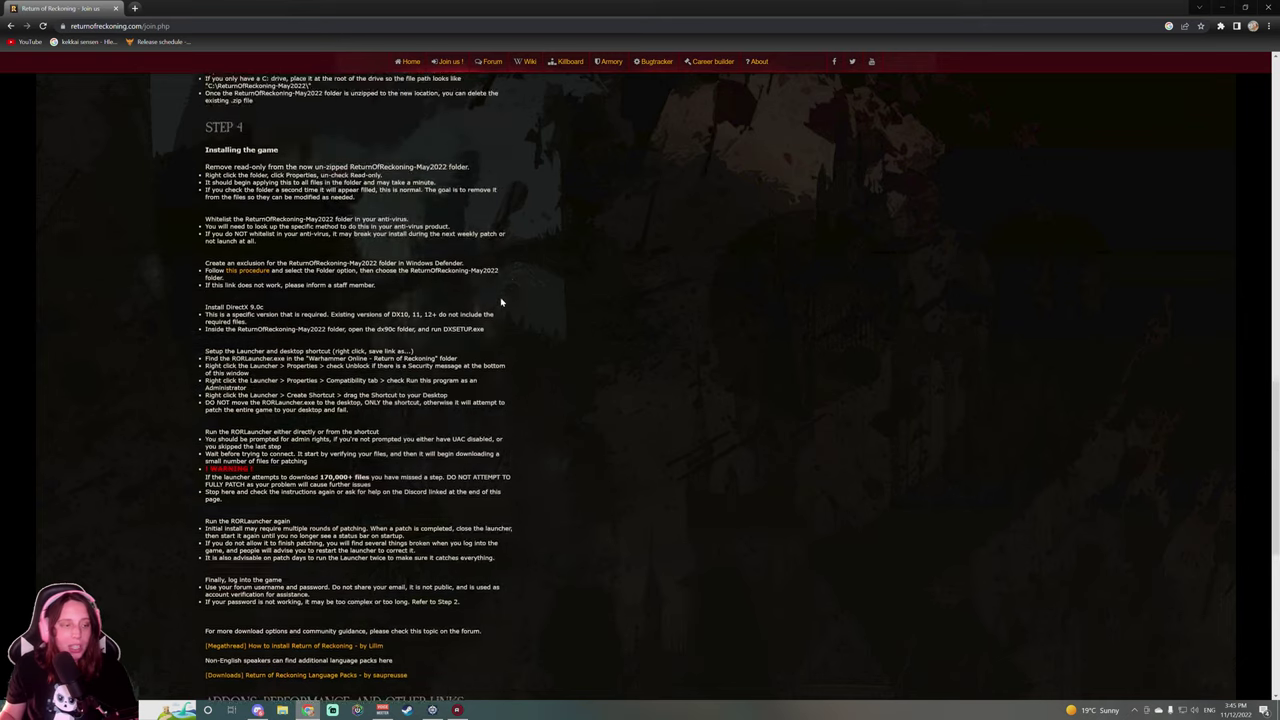
scroll(up, 3)
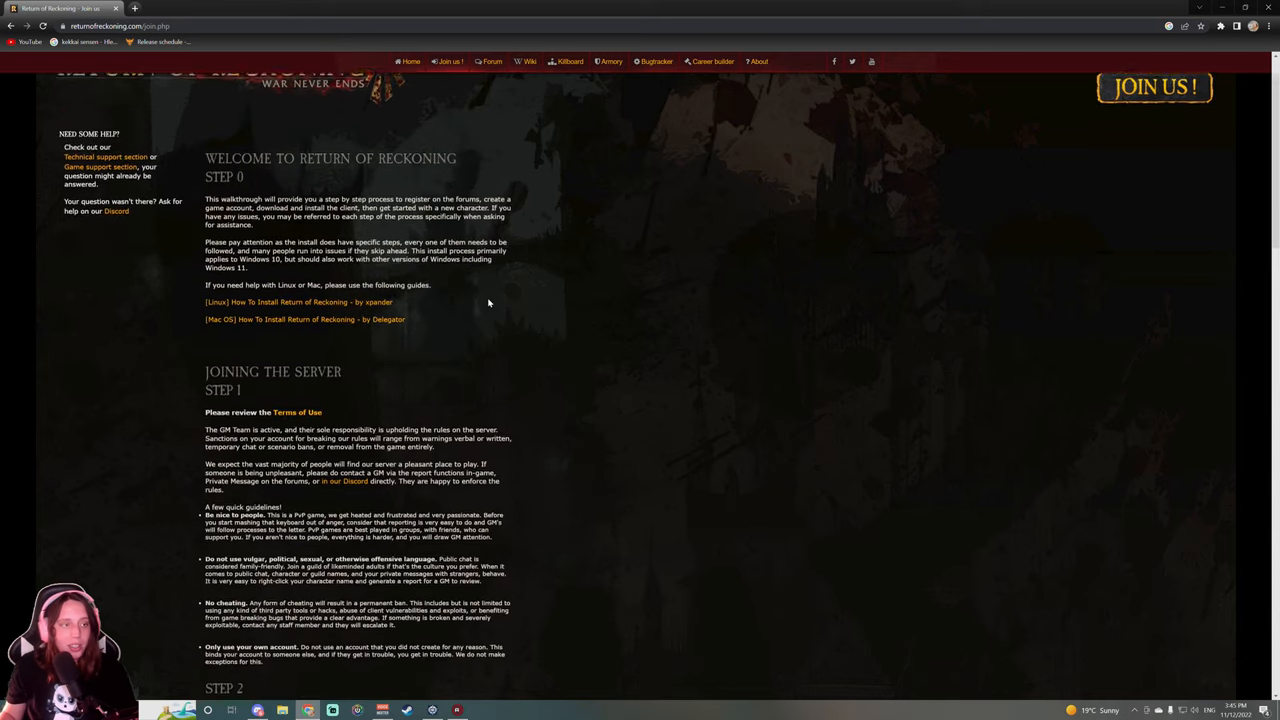
scroll(up, 3)
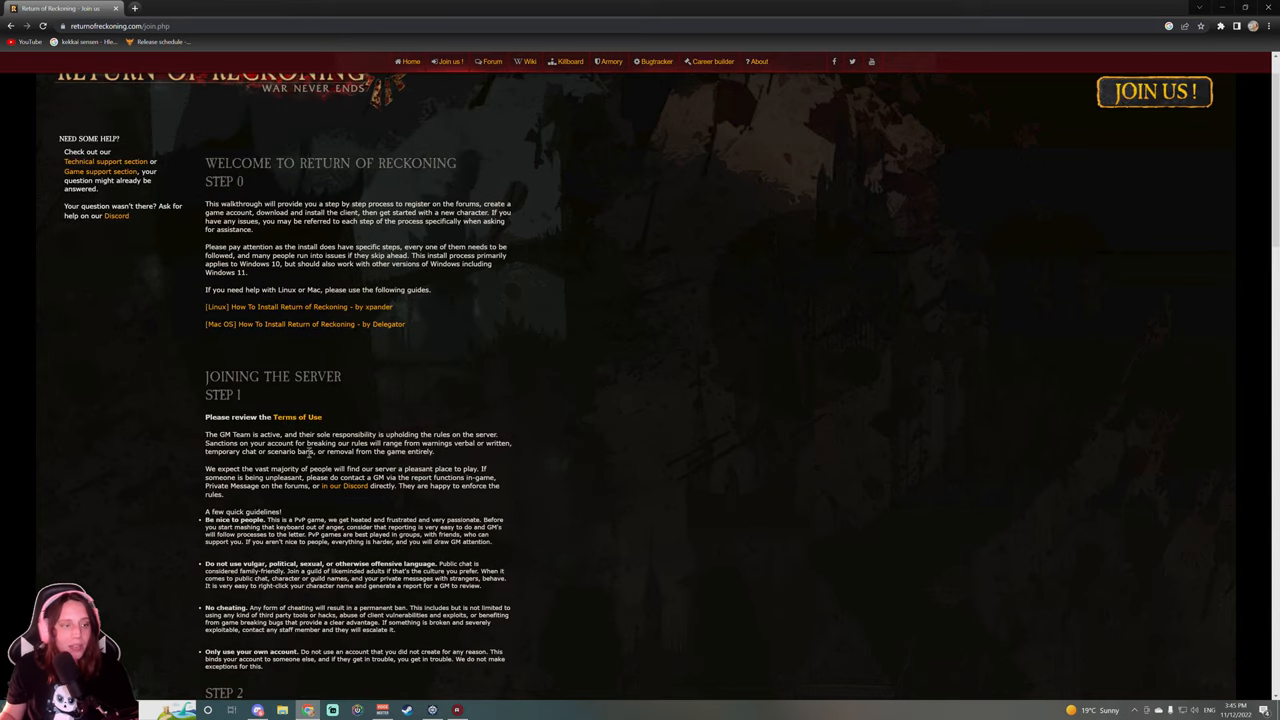
scroll(down, 3)
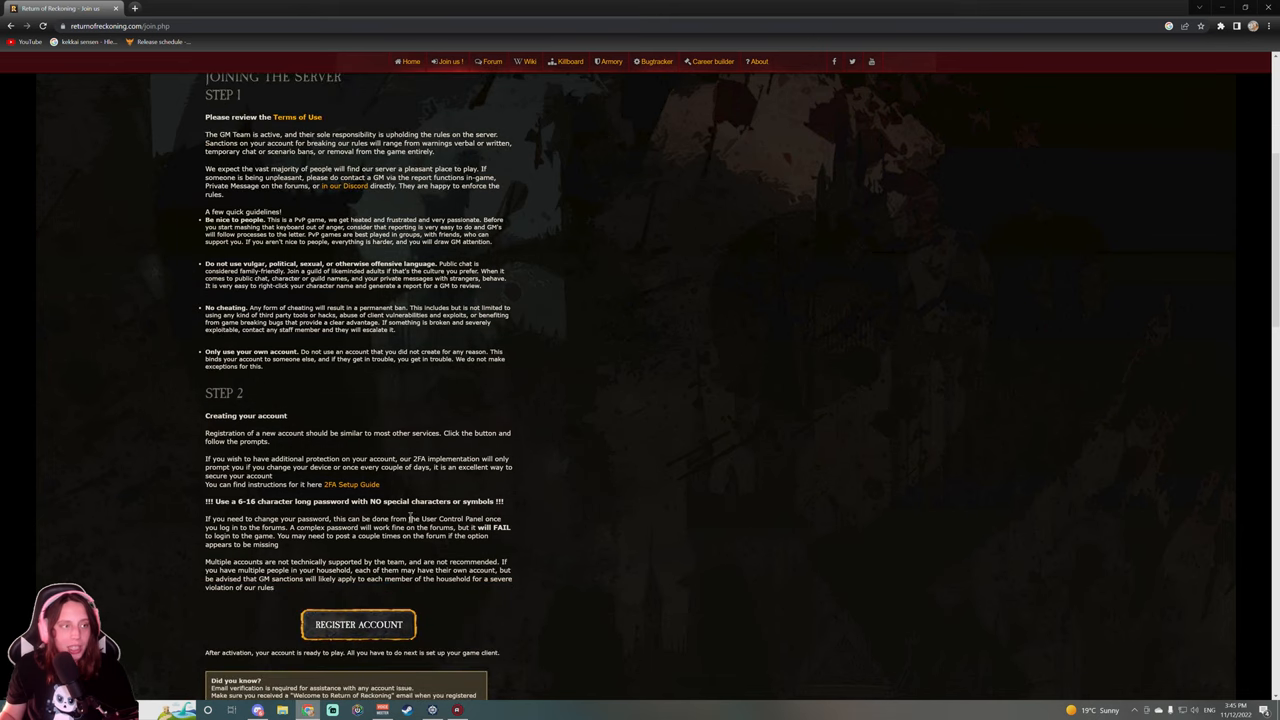
scroll(up, 3)
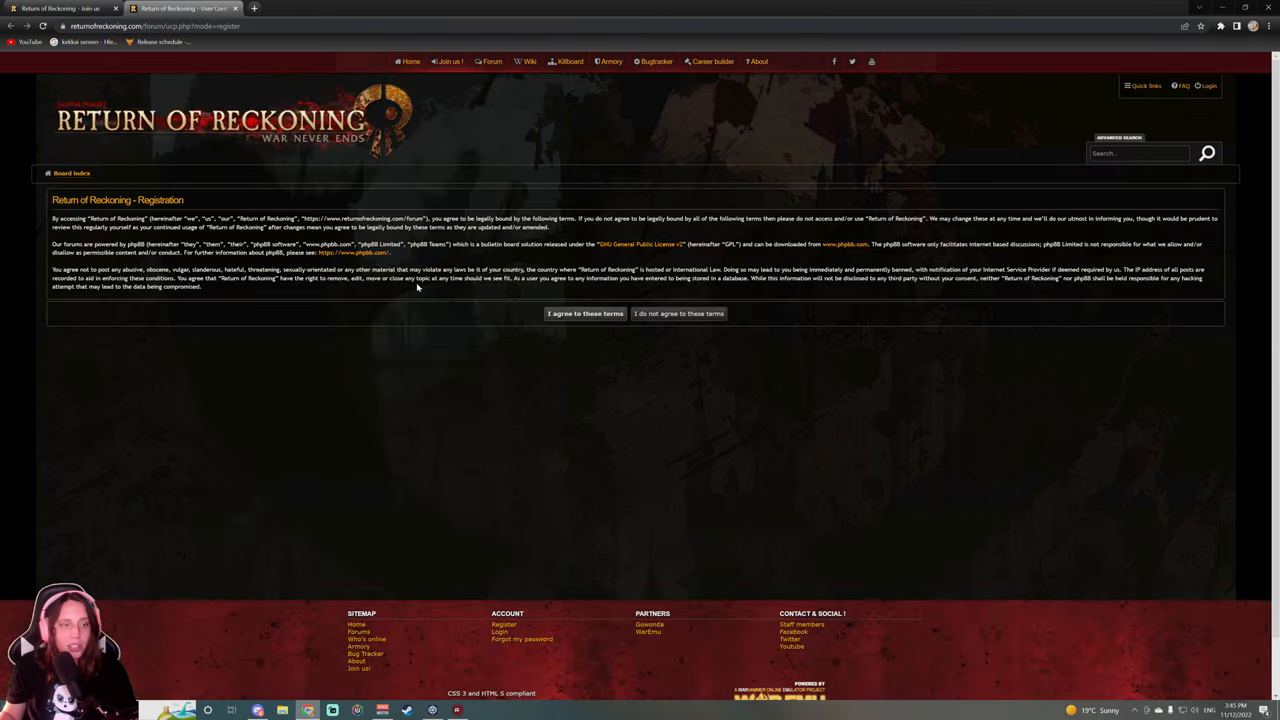
Agree to the forum terms to reach the registration form, then go back
click(585, 313)
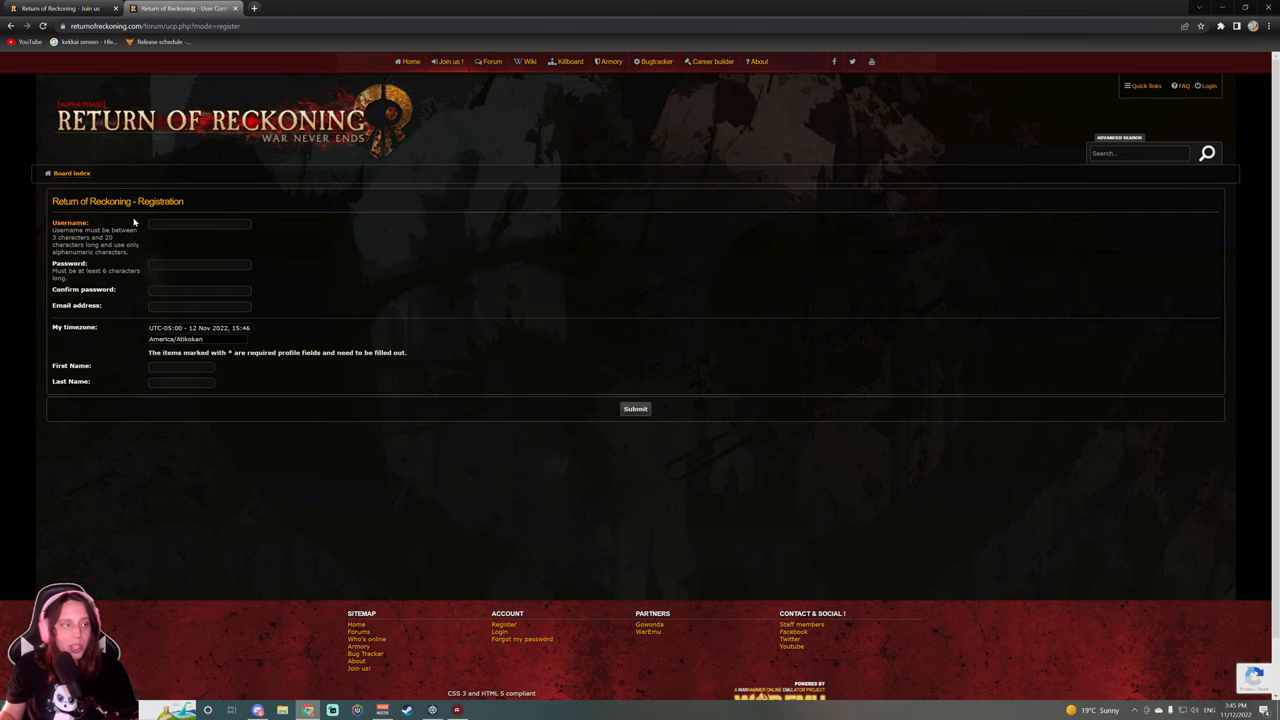
mouse_move(98, 410)
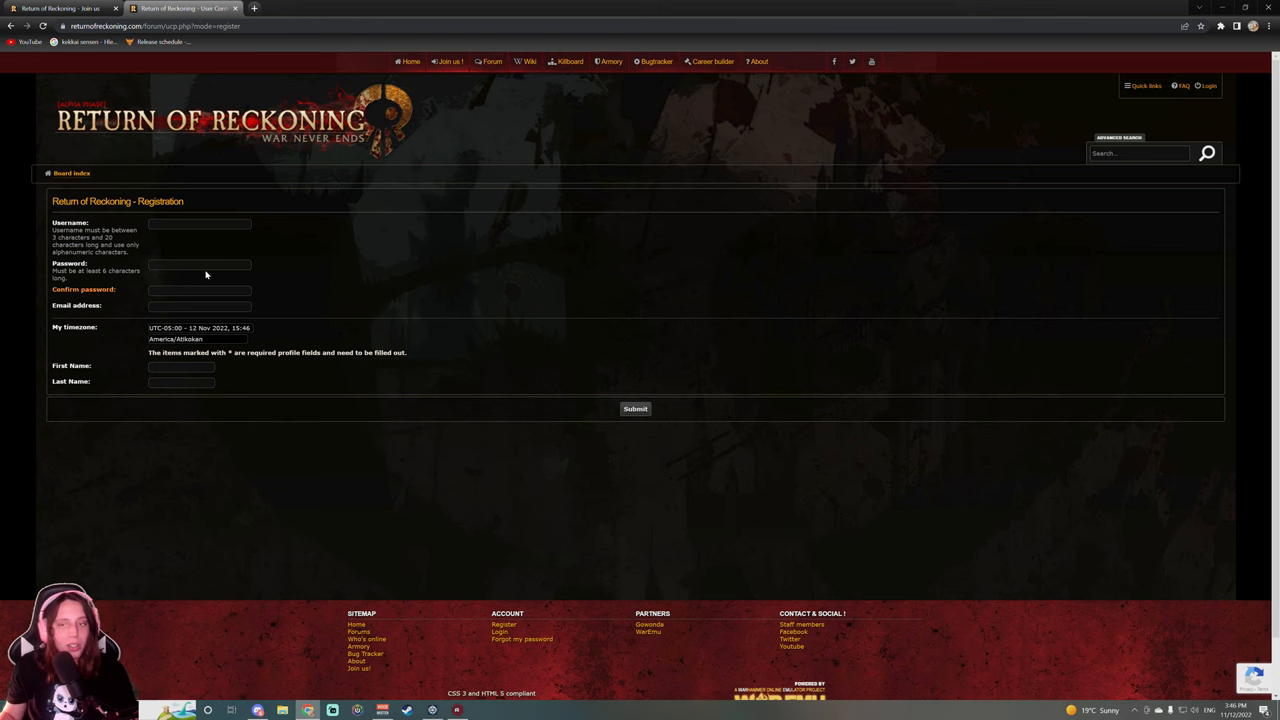
click(11, 26)
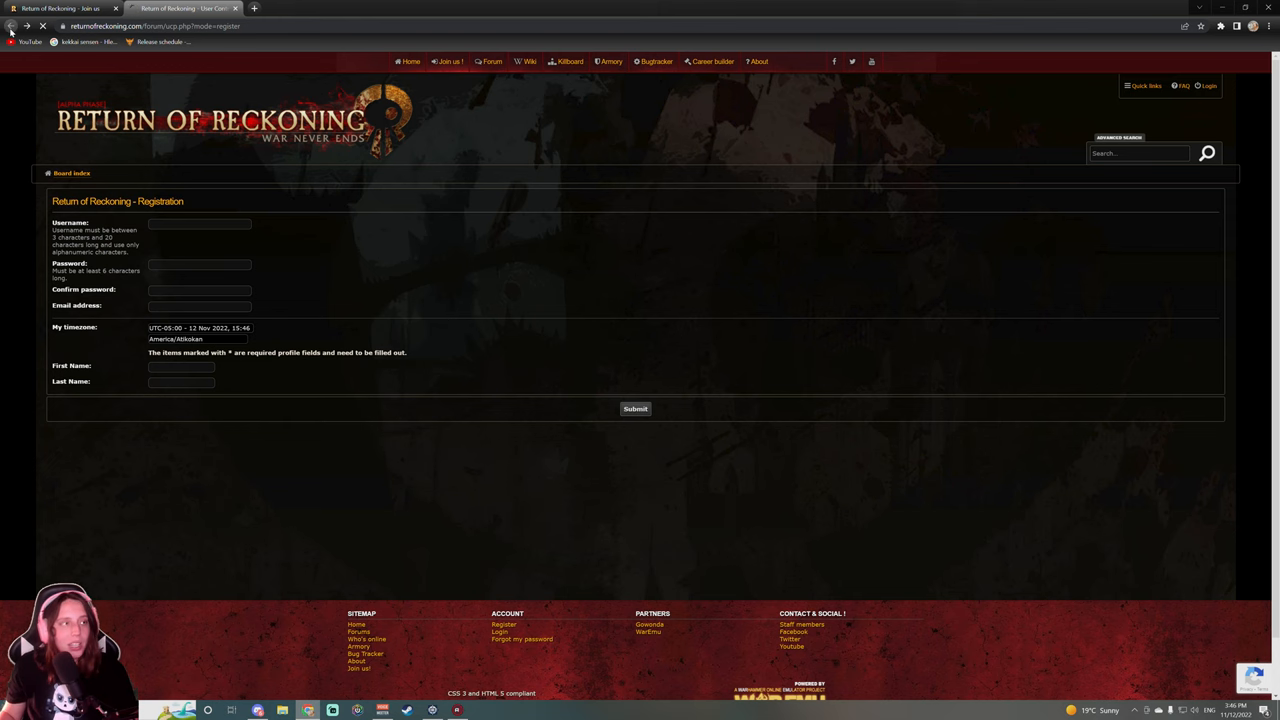
Return to the joining guide and start the Step 3 direct download of the client
click(13, 26)
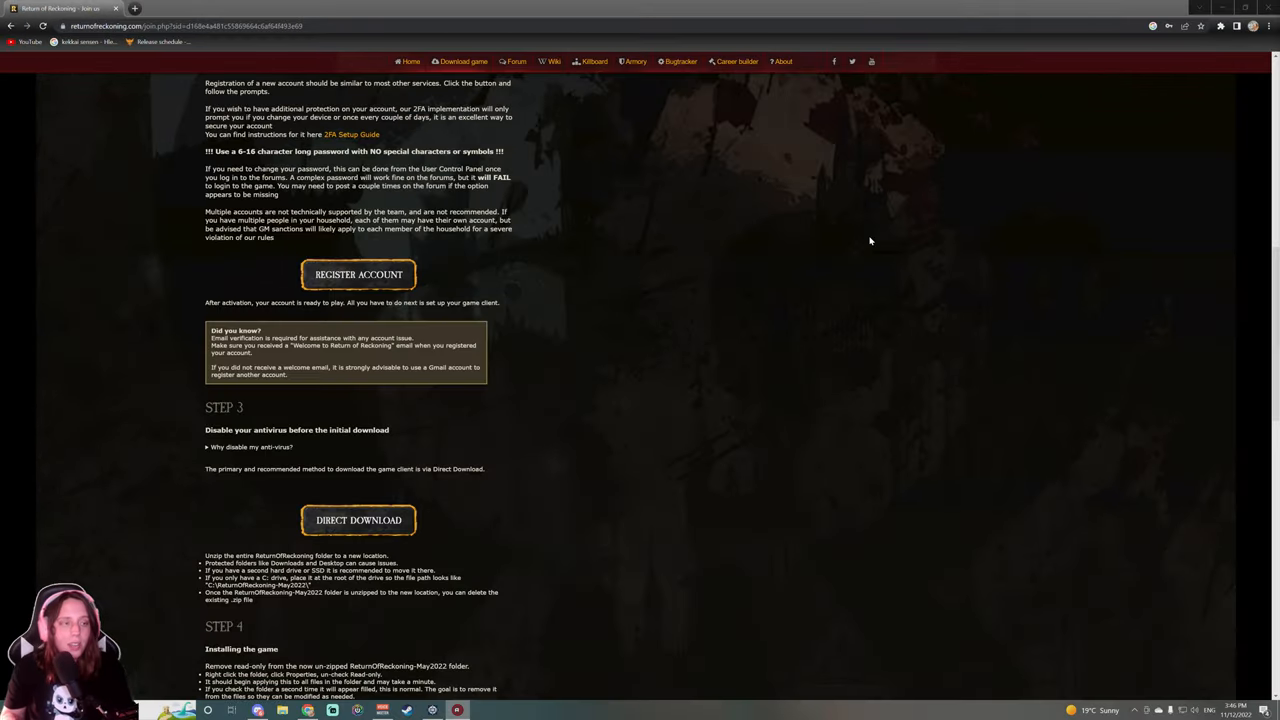
scroll(down, 3)
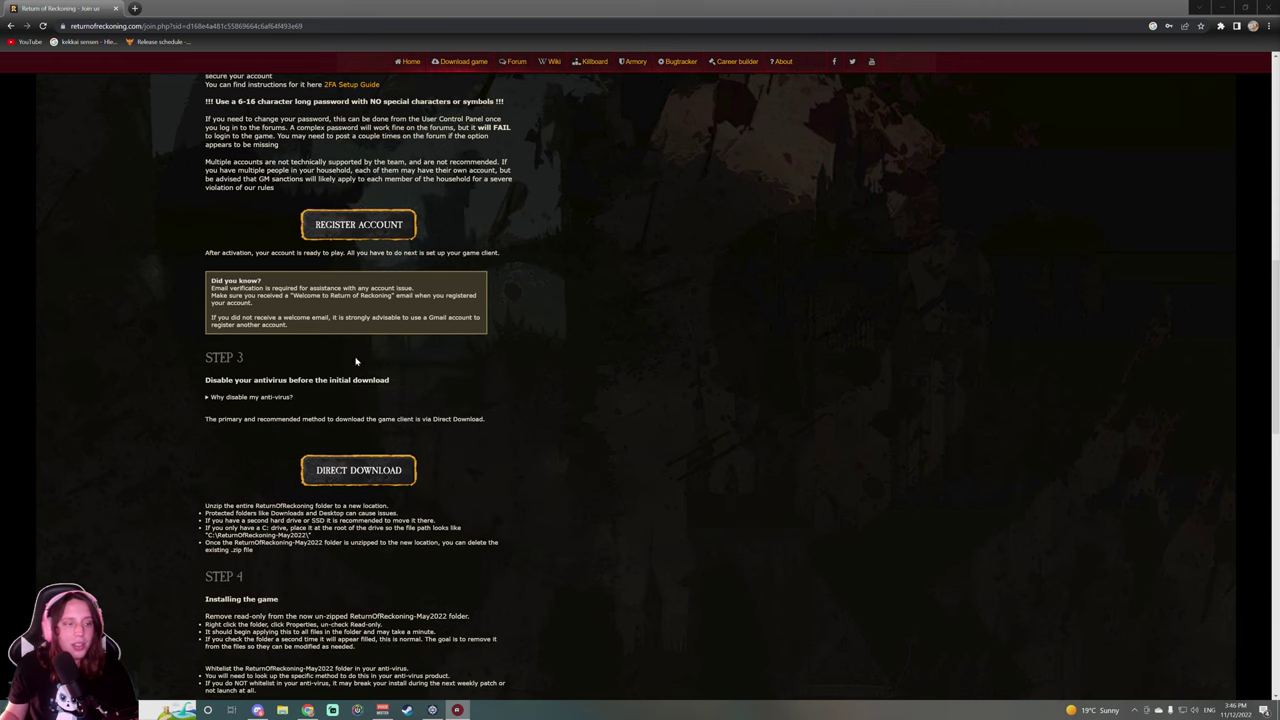
scroll(down, 3)
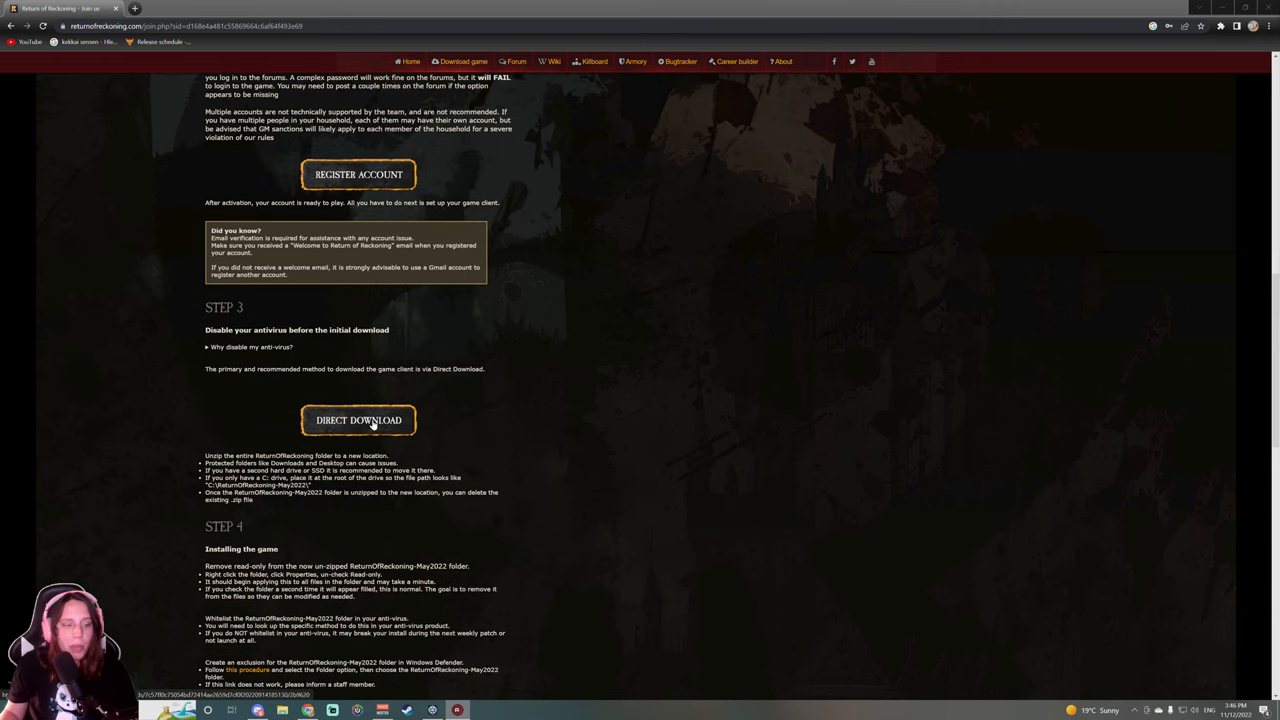
click(358, 420)
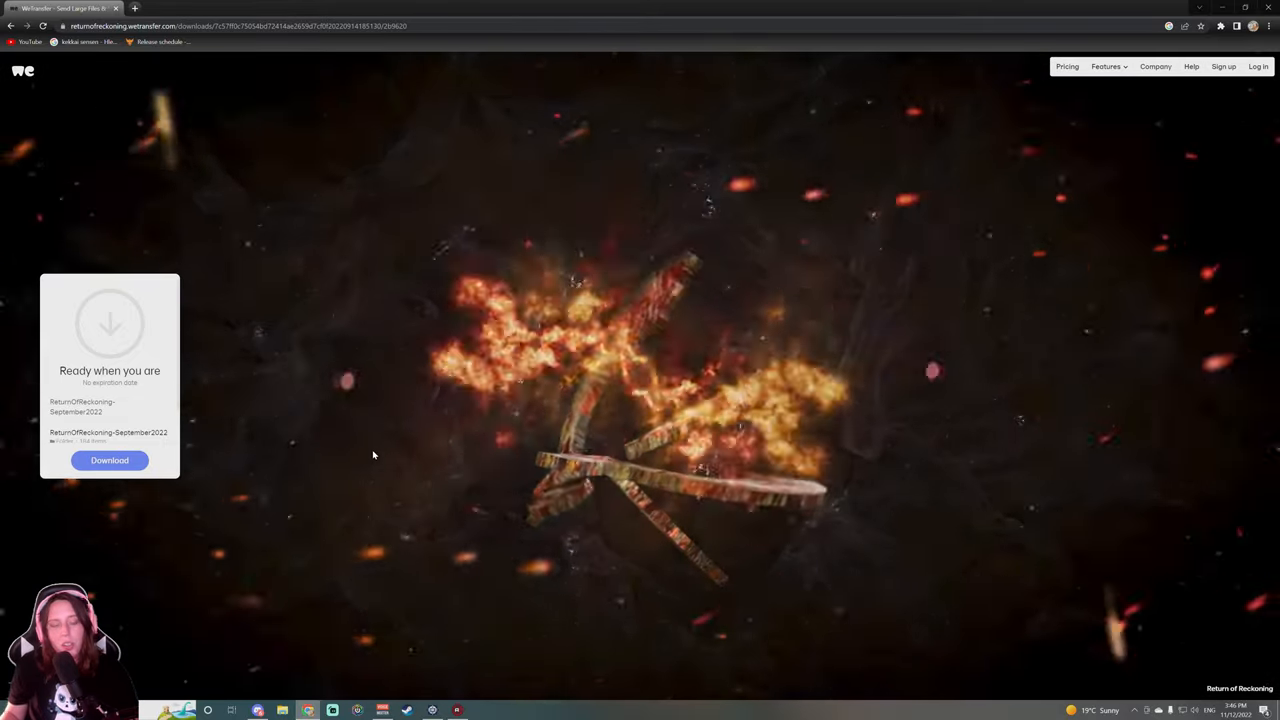
mouse_move(207, 450)
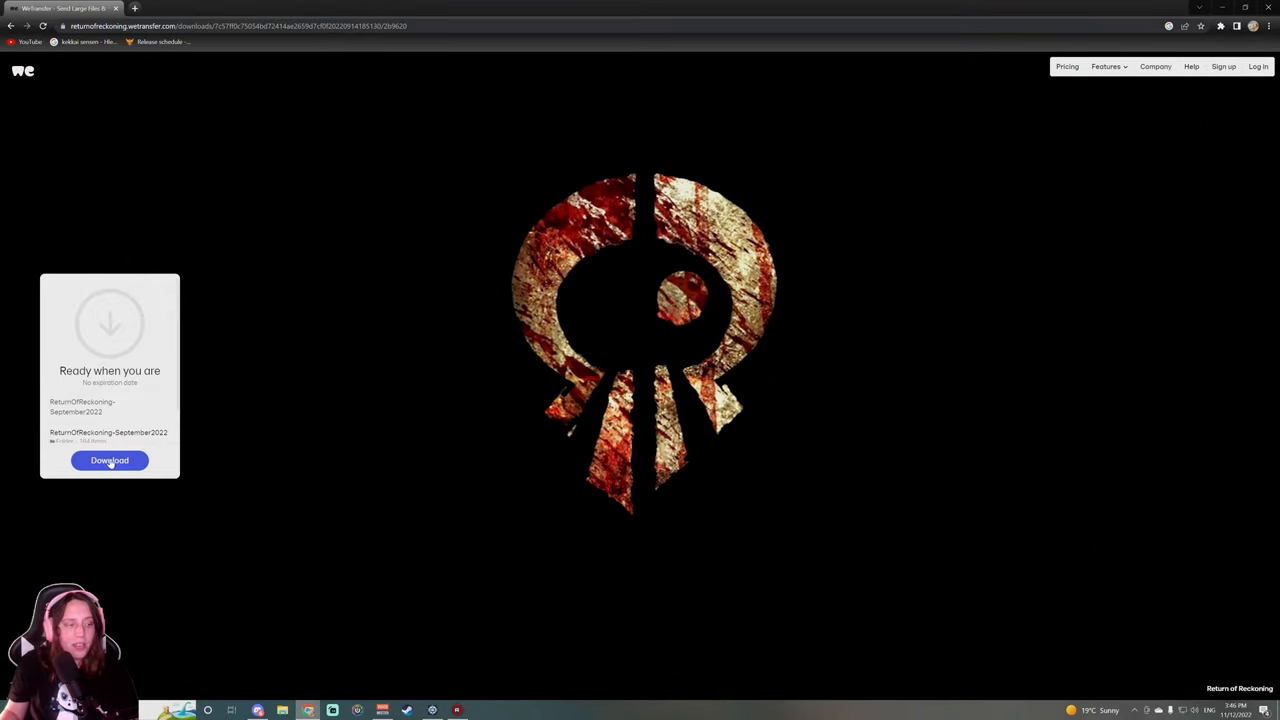
Download the ReturnOfReckoning-September2022 files from the WeTransfer card
click(109, 460)
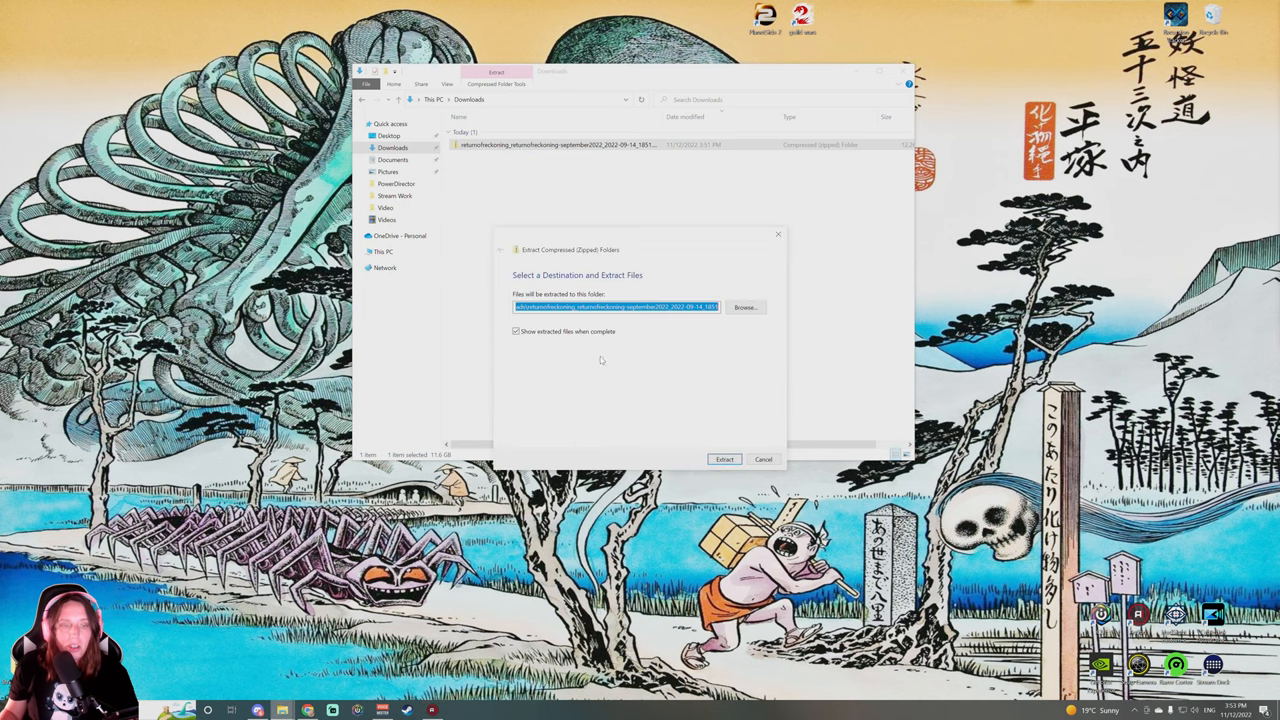
Extract the downloaded game archive to Local Disk (C:)
click(745, 307)
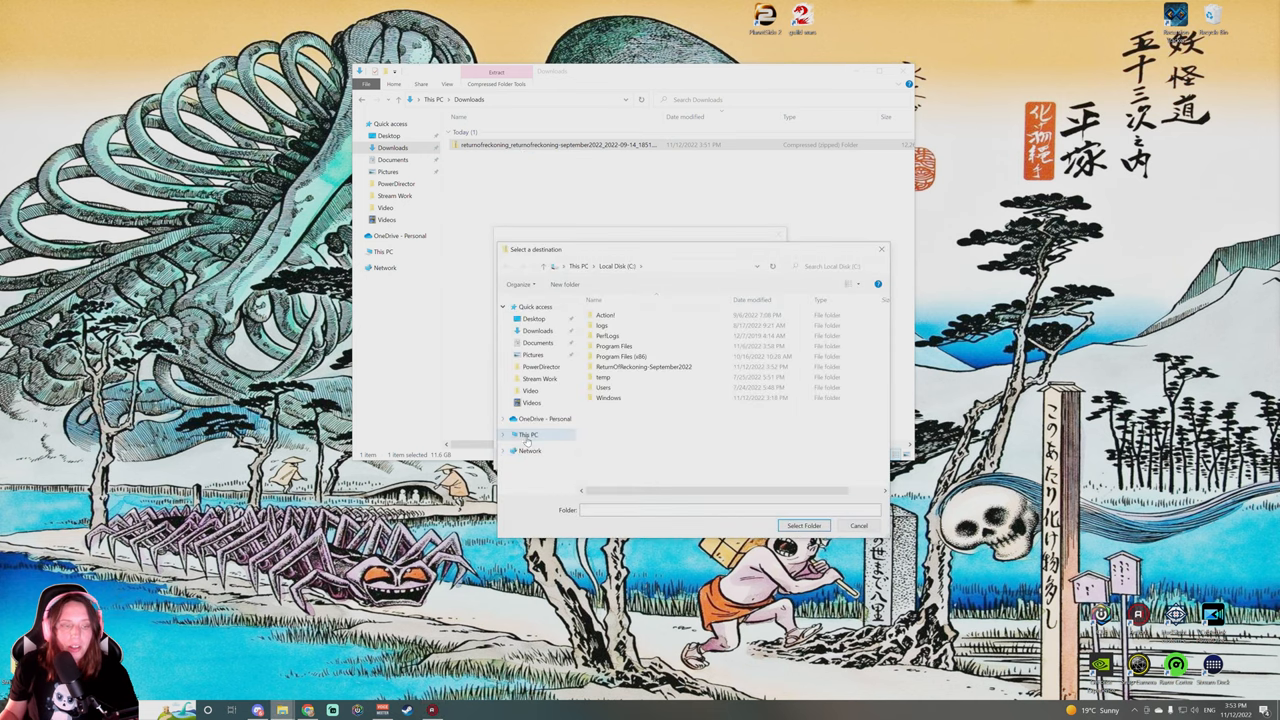
click(505, 434)
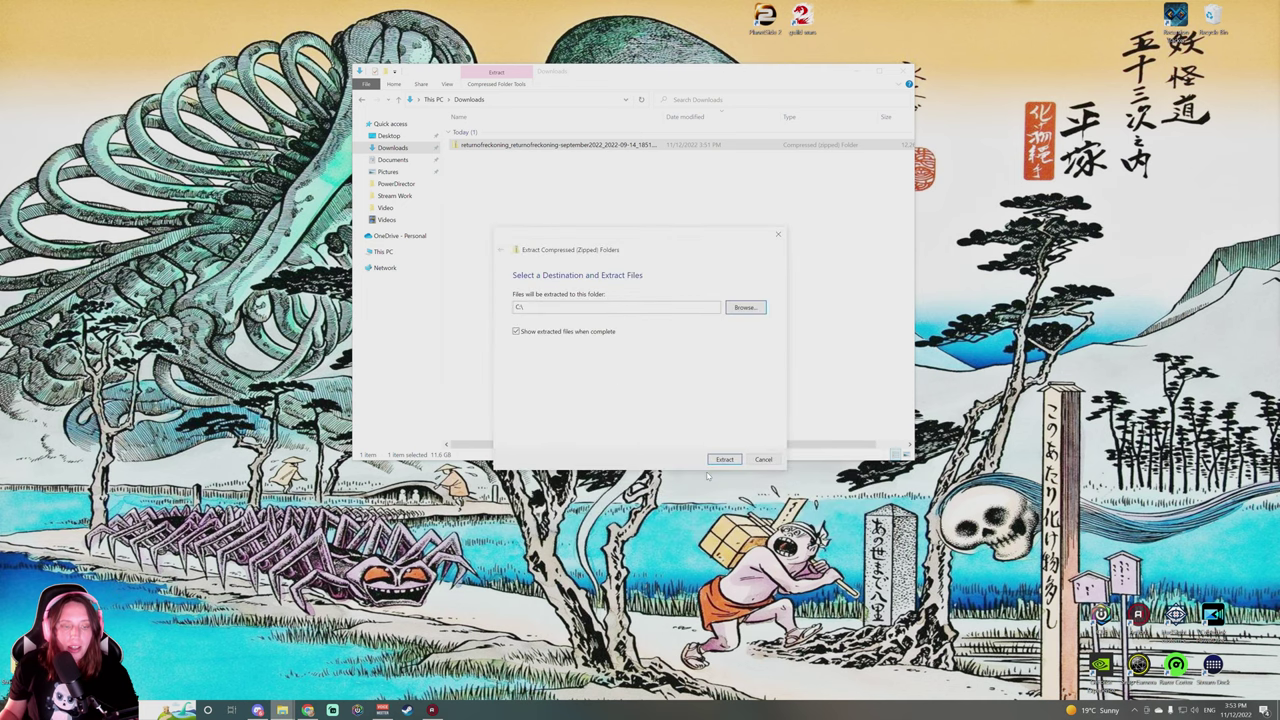
click(724, 459)
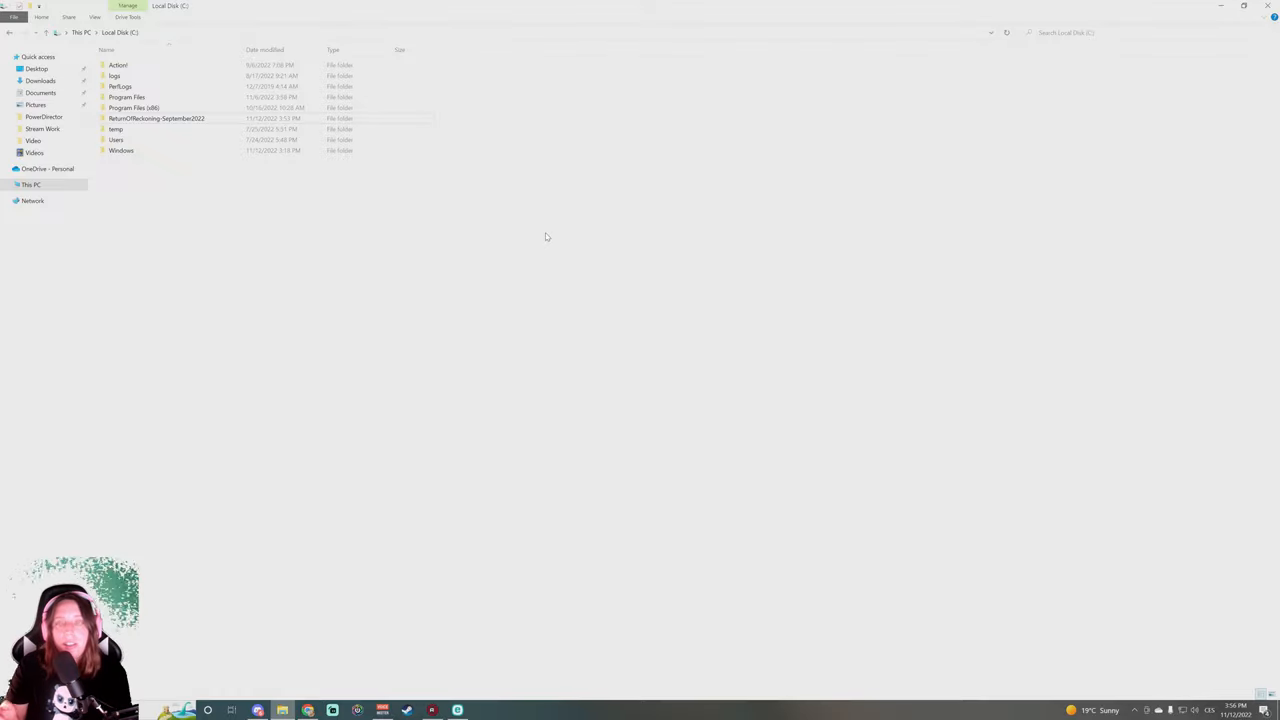
mouse_move(484, 208)
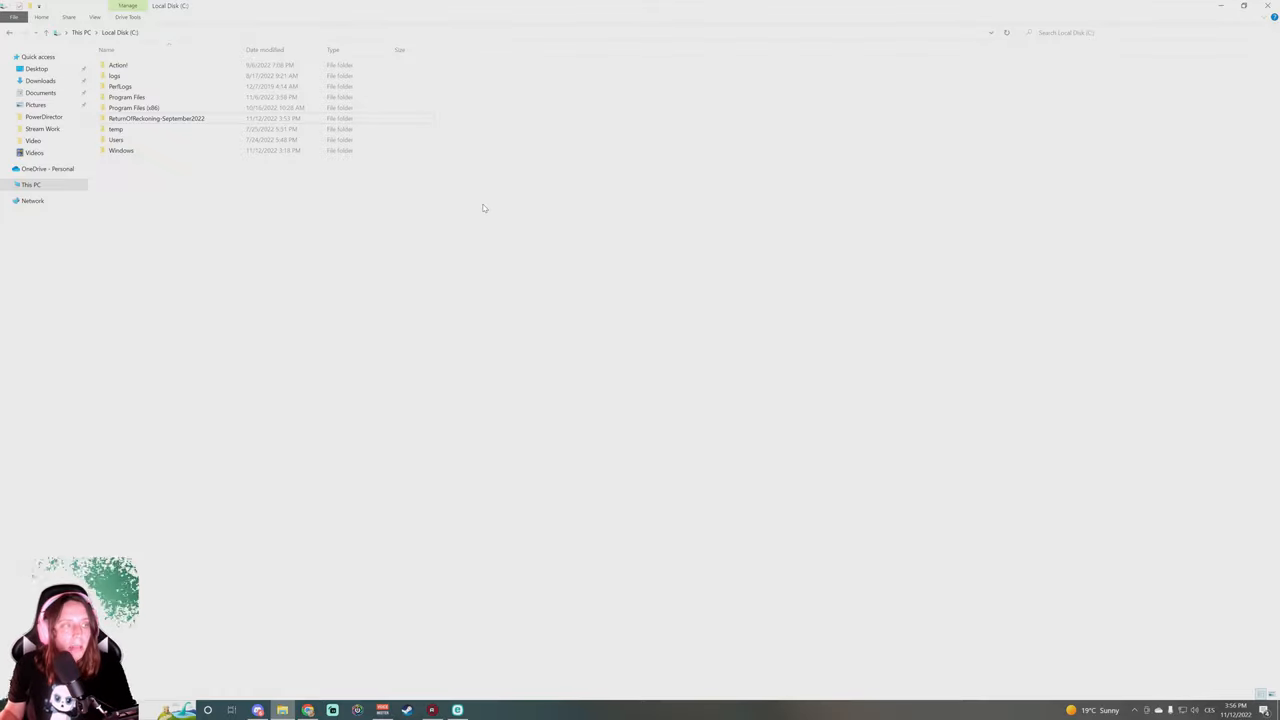
mouse_move(160, 119)
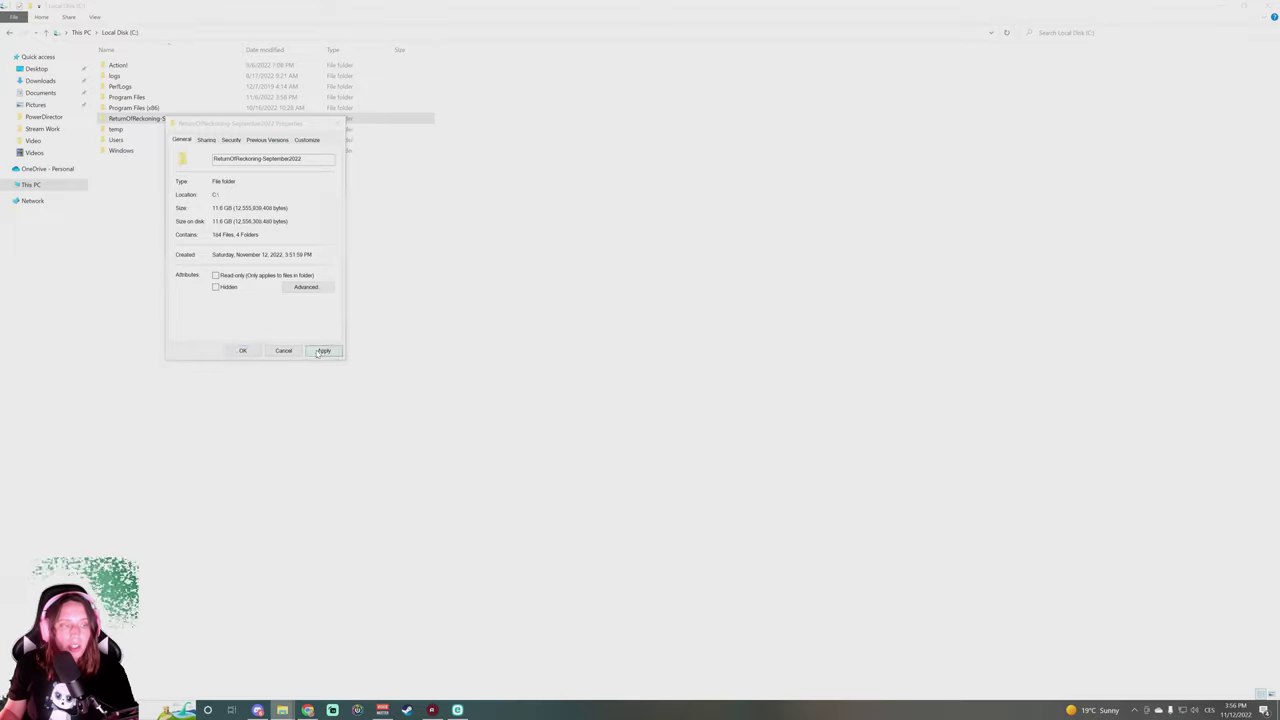
Apply the read-only removal to the folder, its subfolders and files, and close Properties
click(323, 350)
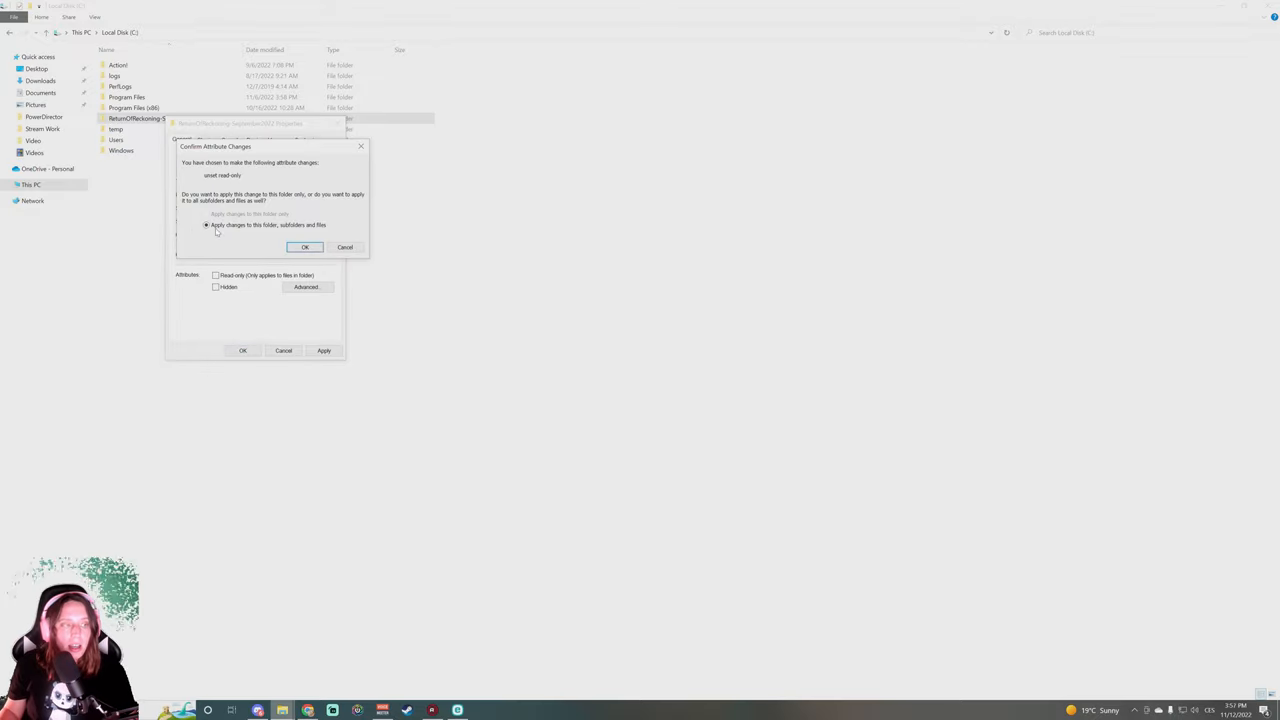
click(305, 247)
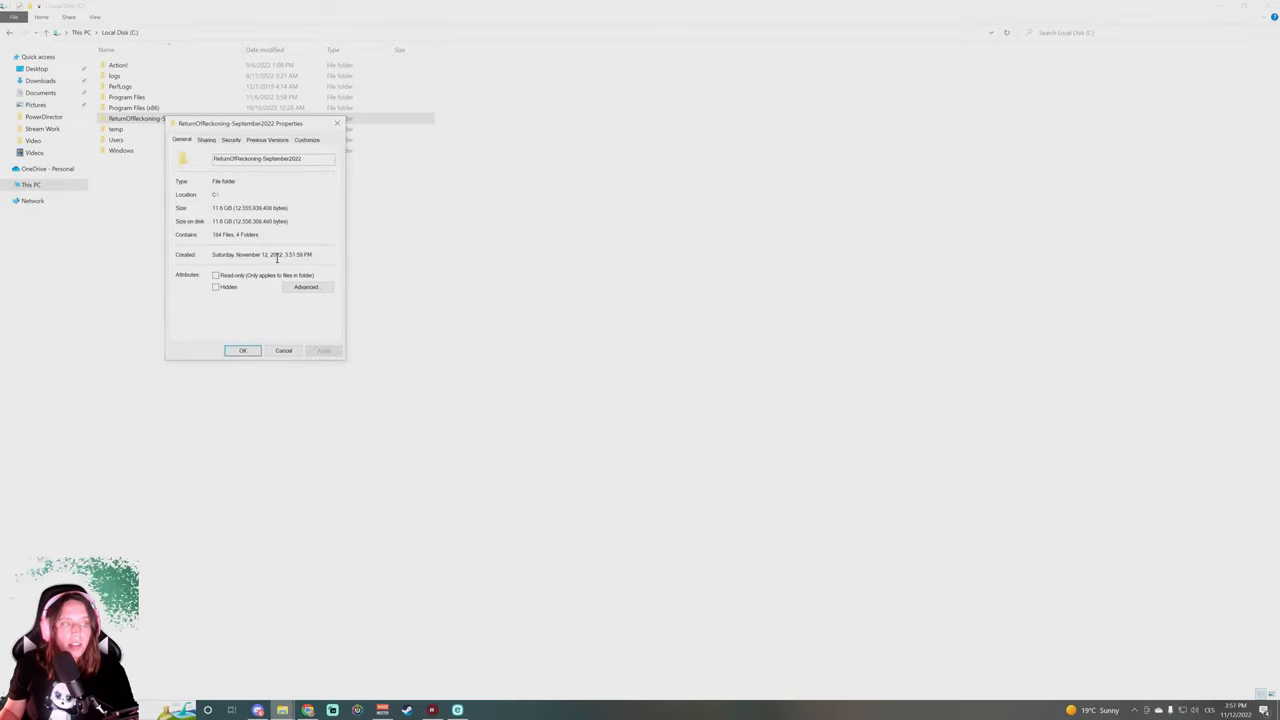
click(242, 350)
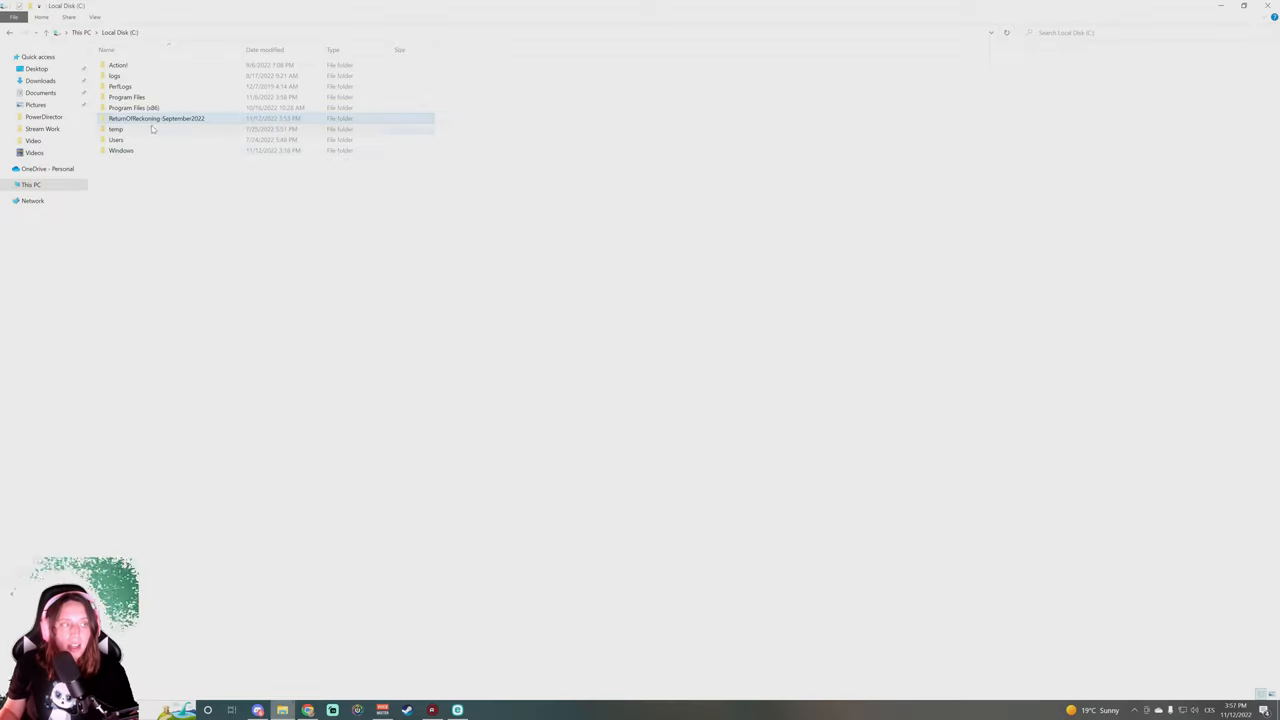
mouse_move(175, 118)
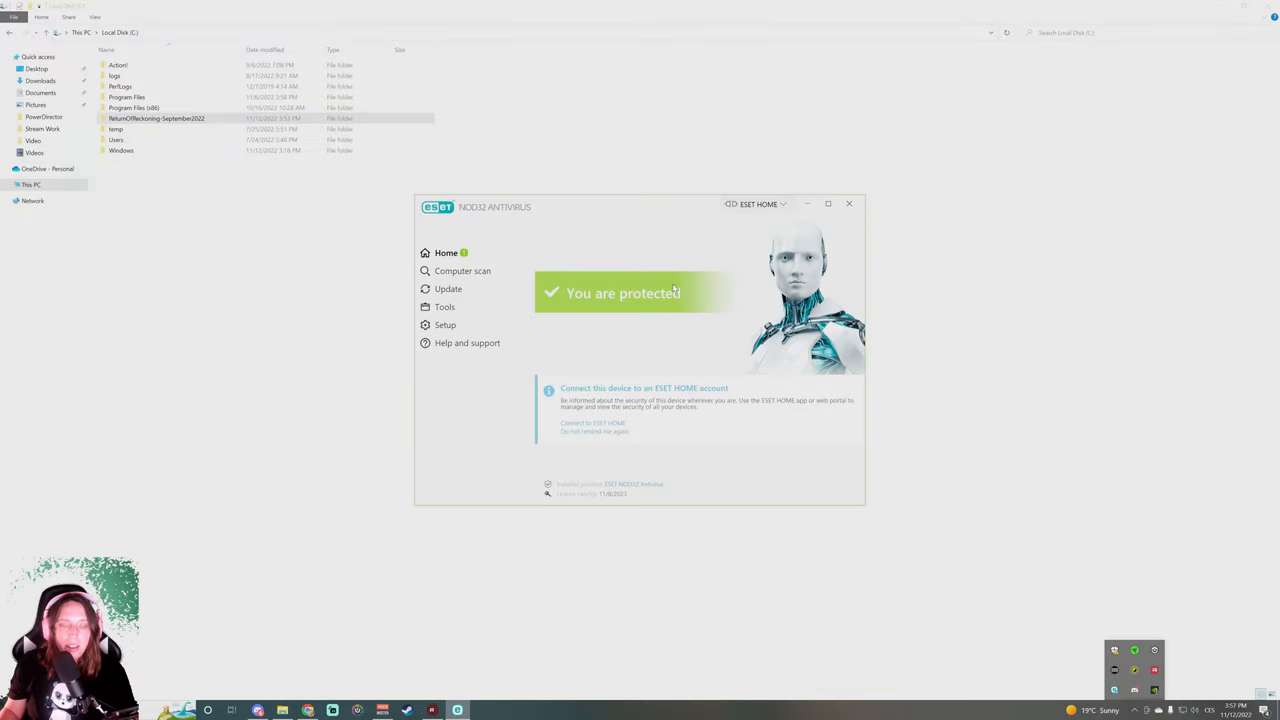
mouse_move(563, 227)
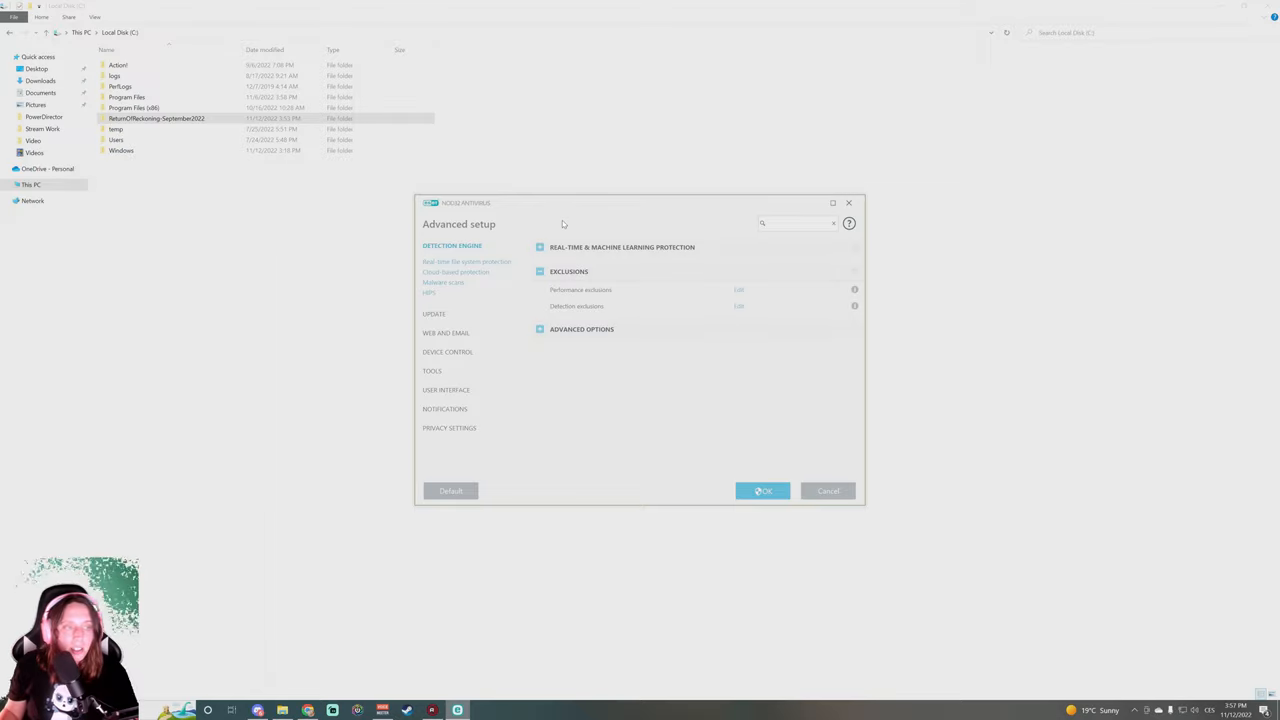
mouse_move(521, 290)
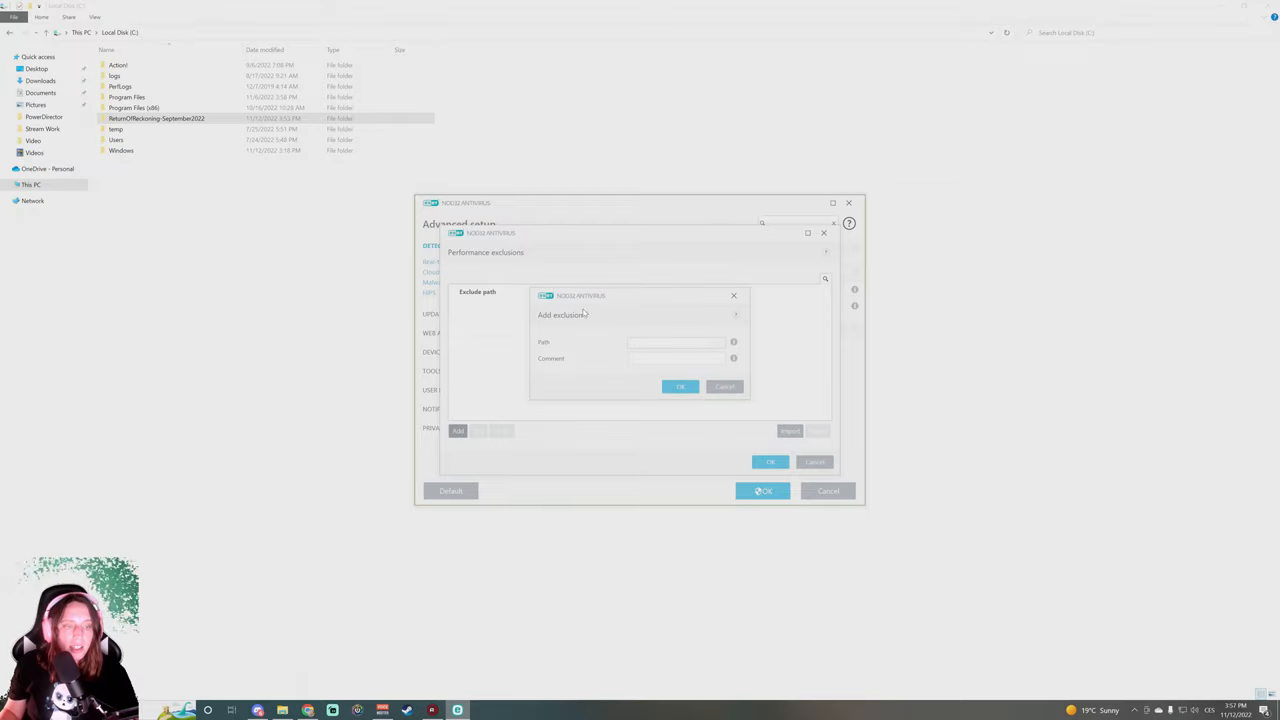
Add C:\ReturnOfReckoning-September2022 as an ESET exclusion and confirm Advanced setup
click(733, 342)
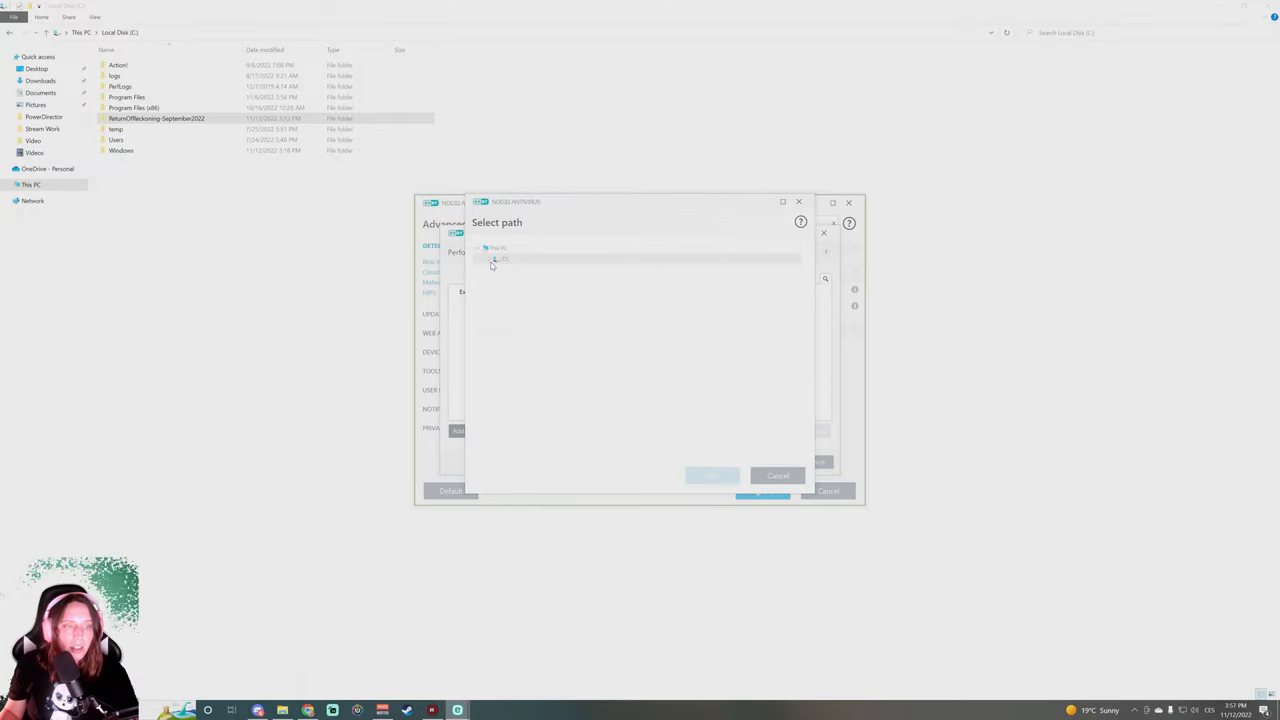
click(491, 259)
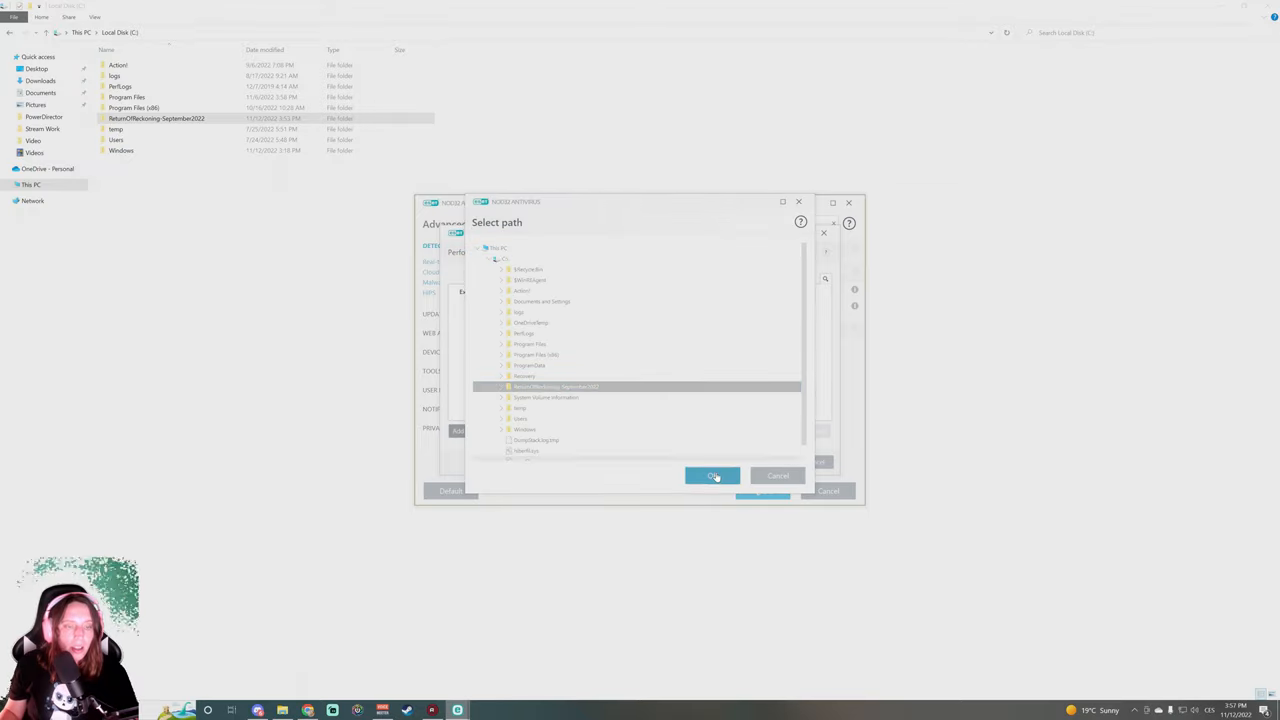
click(712, 475)
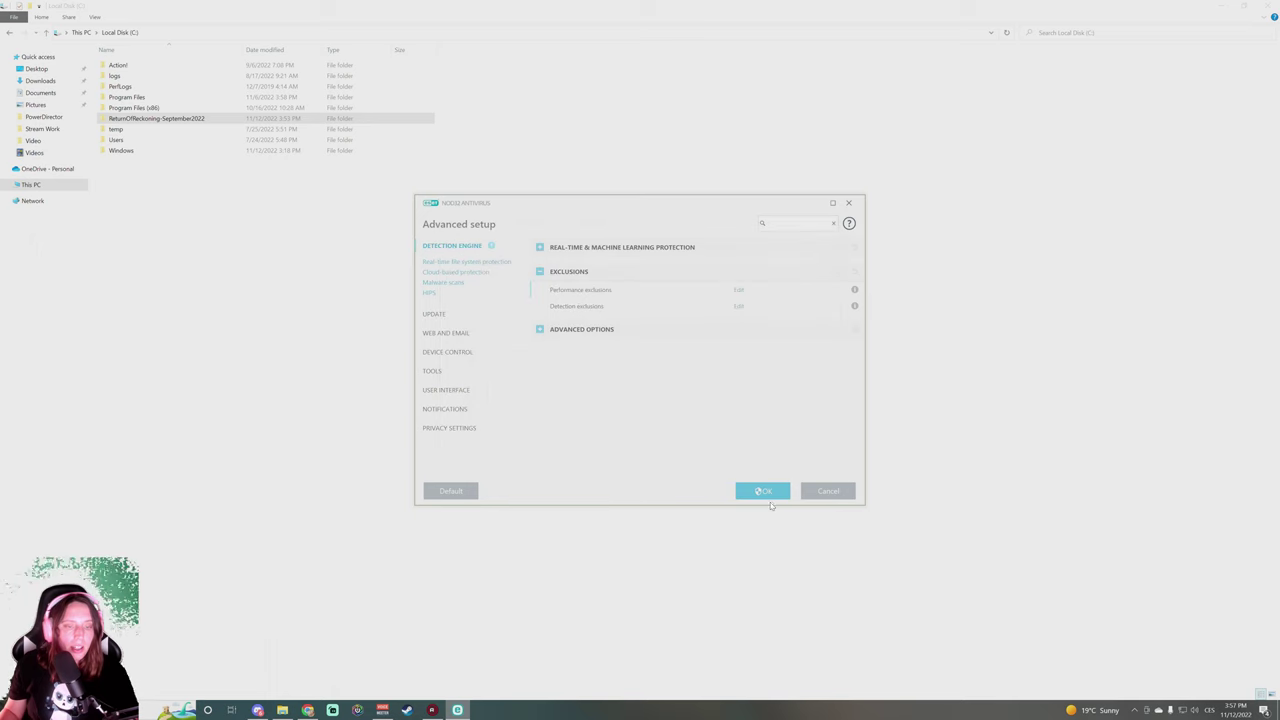
click(762, 490)
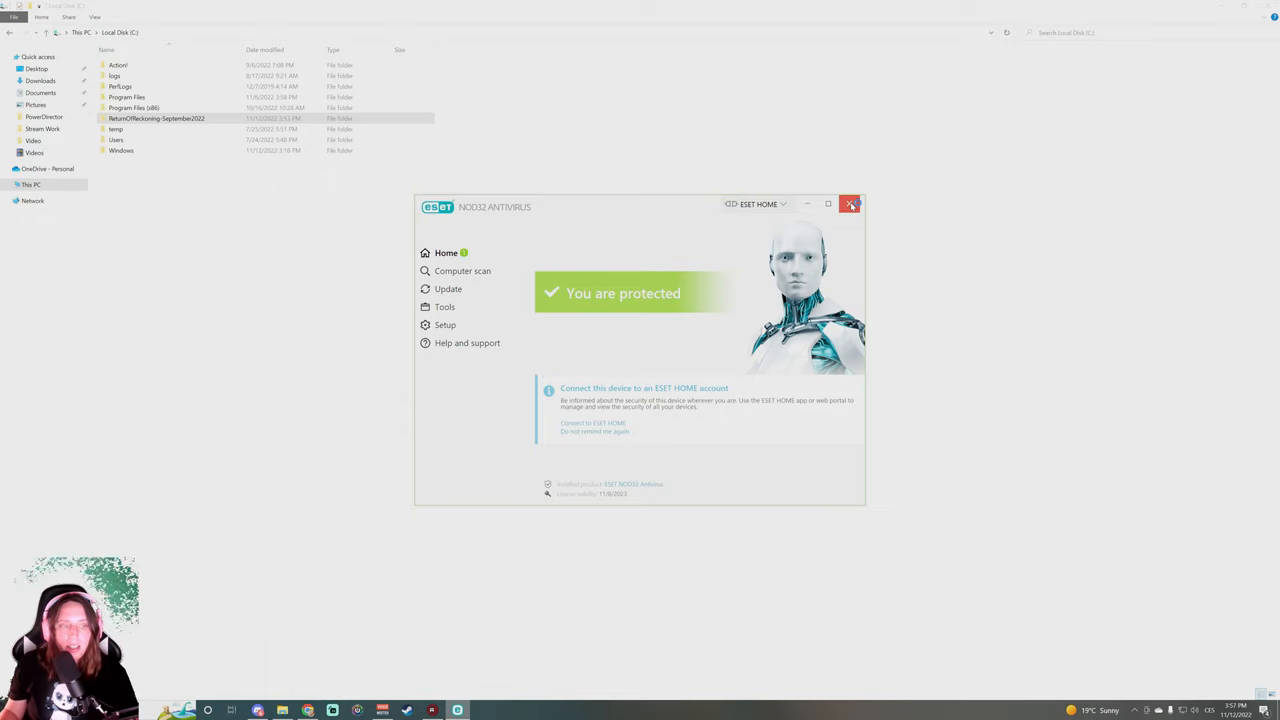
Close ESET and run DirectX setup from the DirectX 9.0c folder, accepting the licence
click(851, 204)
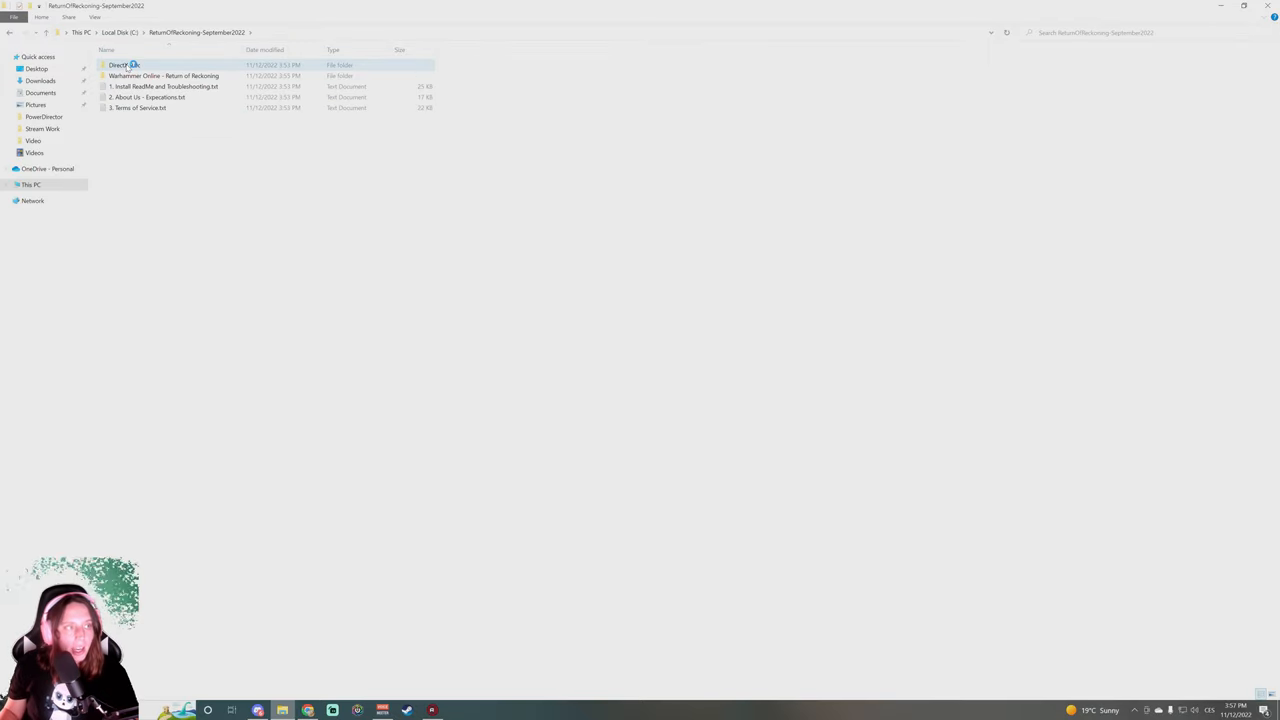
double_click(124, 65)
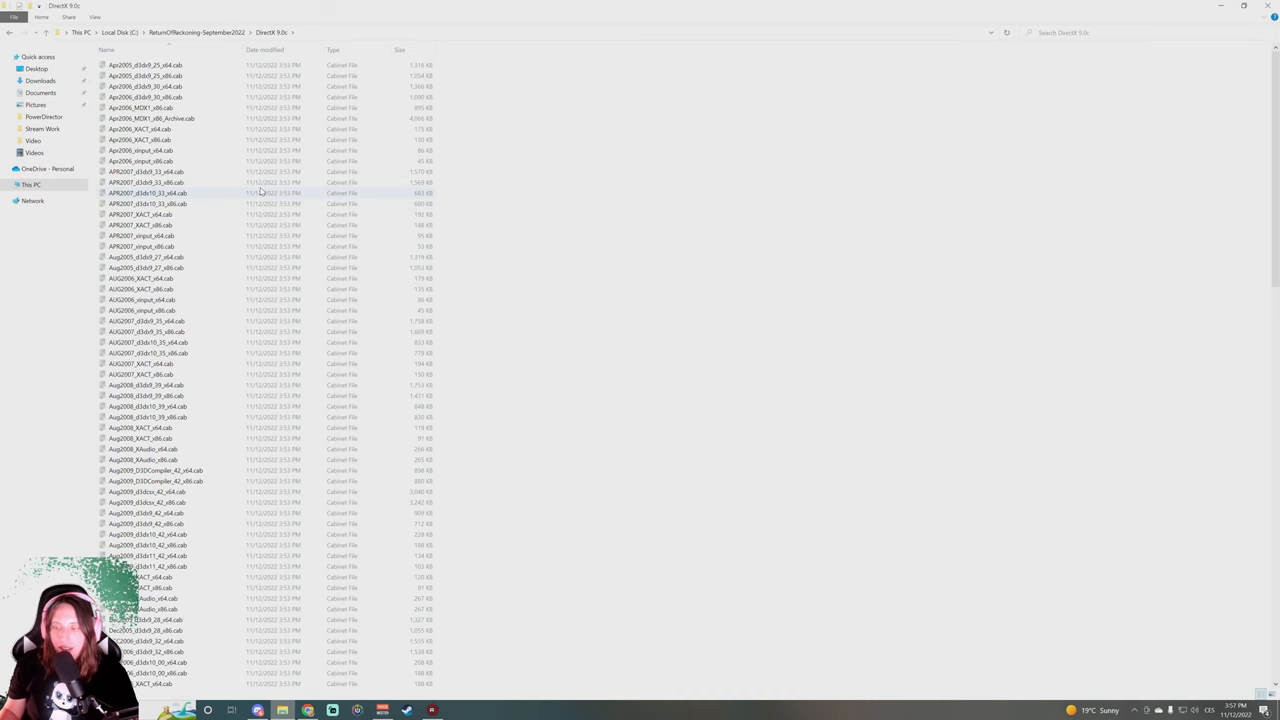
scroll(down, 3)
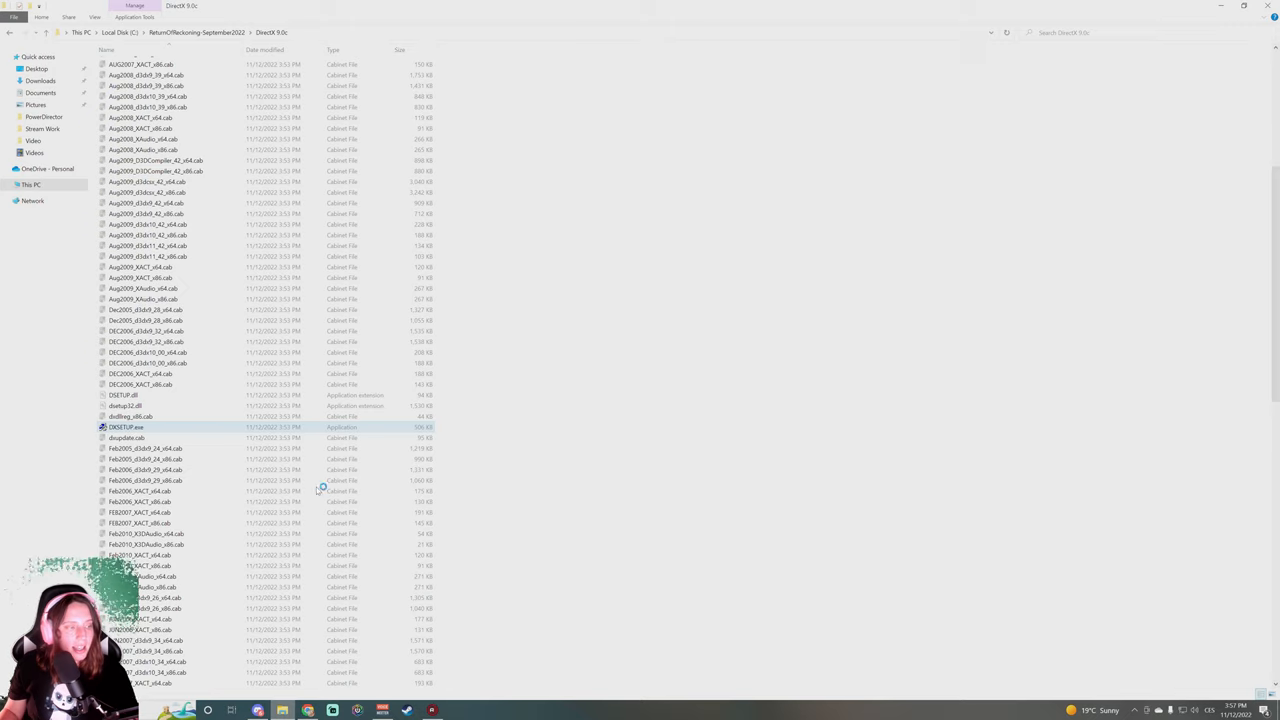
mouse_move(565, 422)
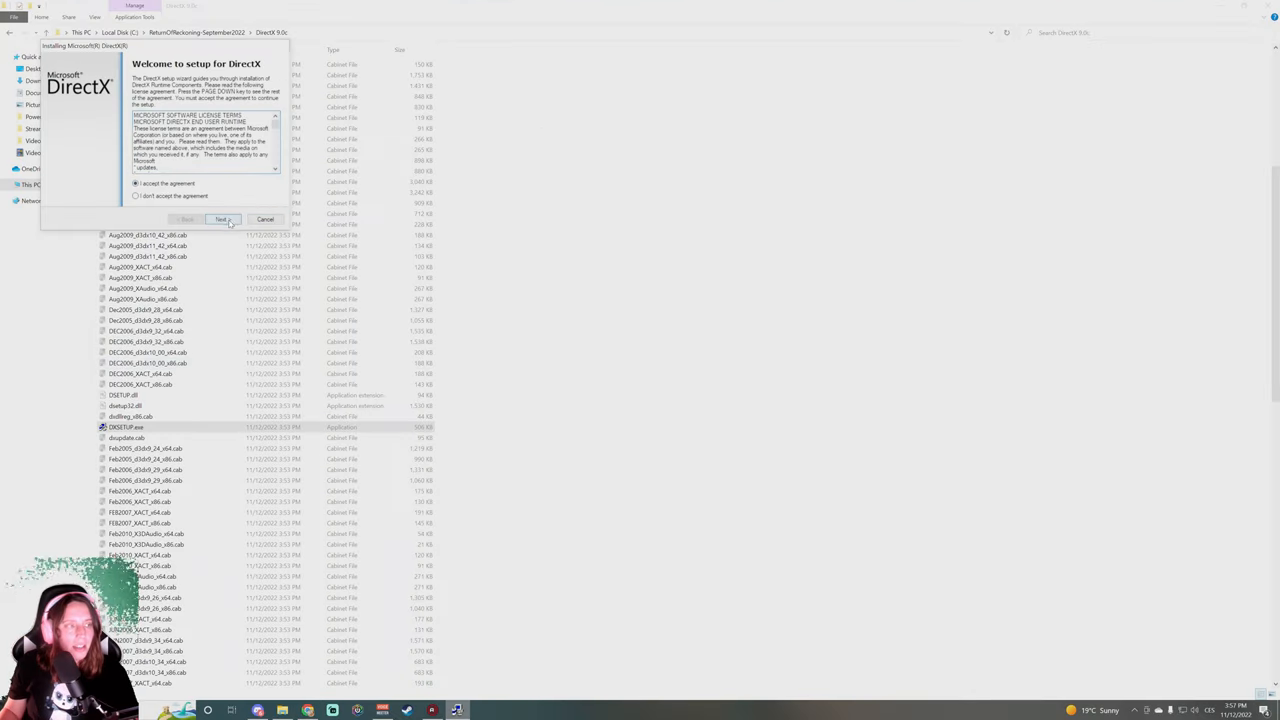
click(221, 219)
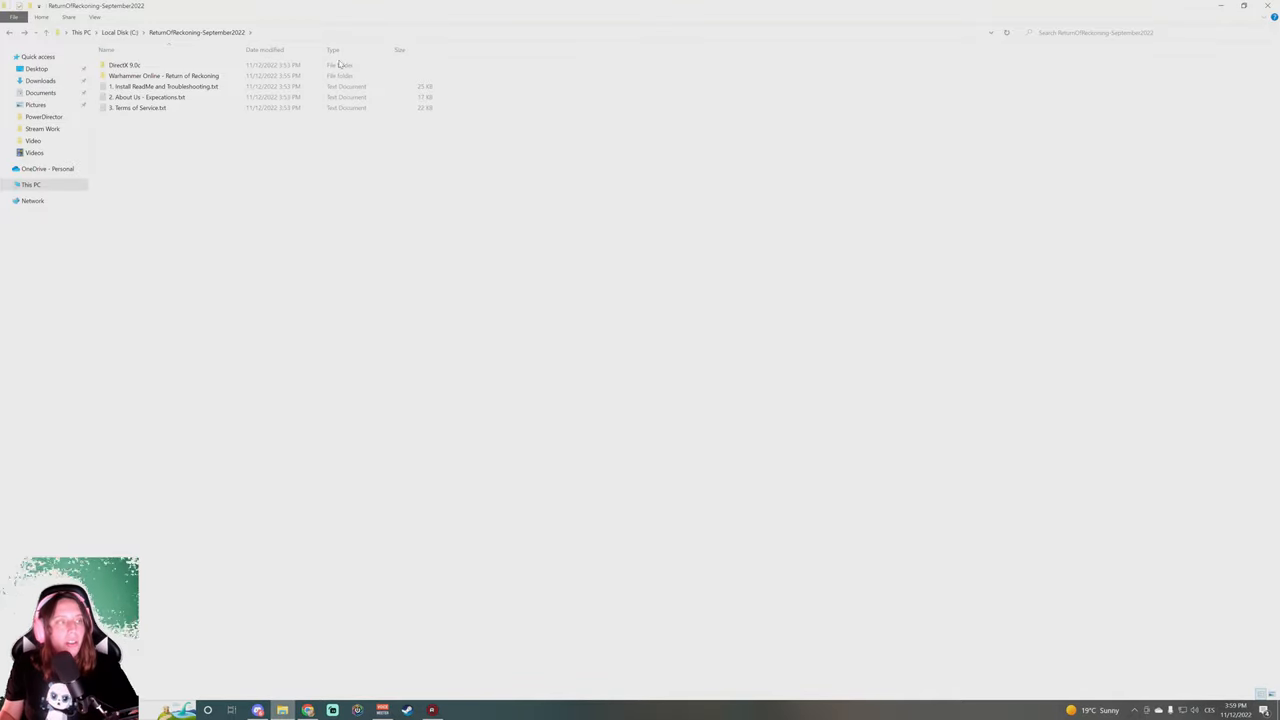
Set RoRLauncher.exe to always run as administrator and send a shortcut to the desktop
double_click(163, 75)
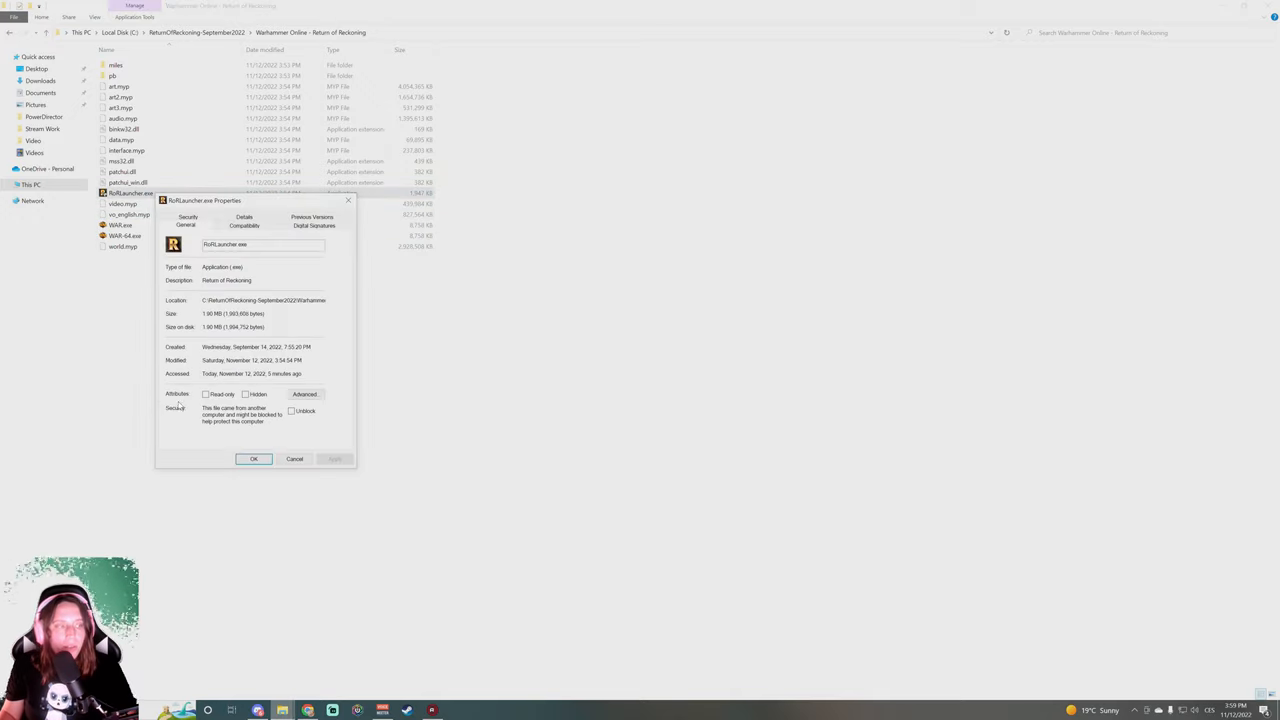
click(244, 218)
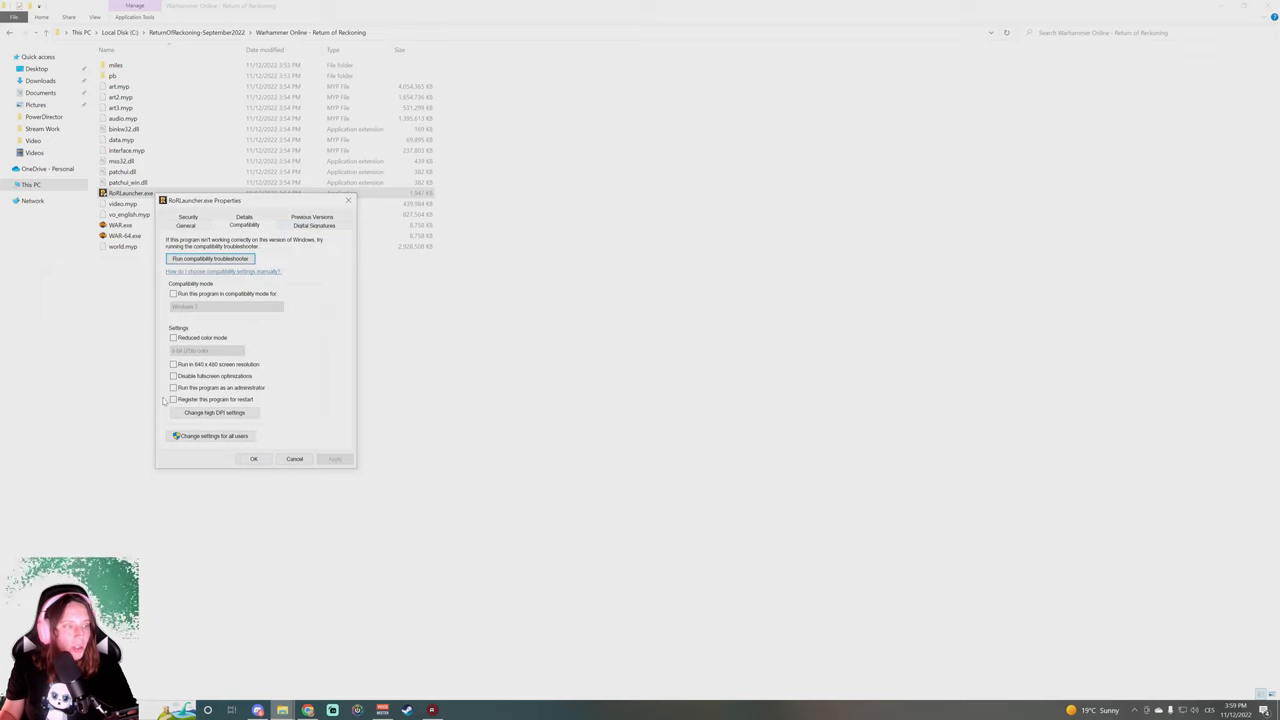
click(173, 388)
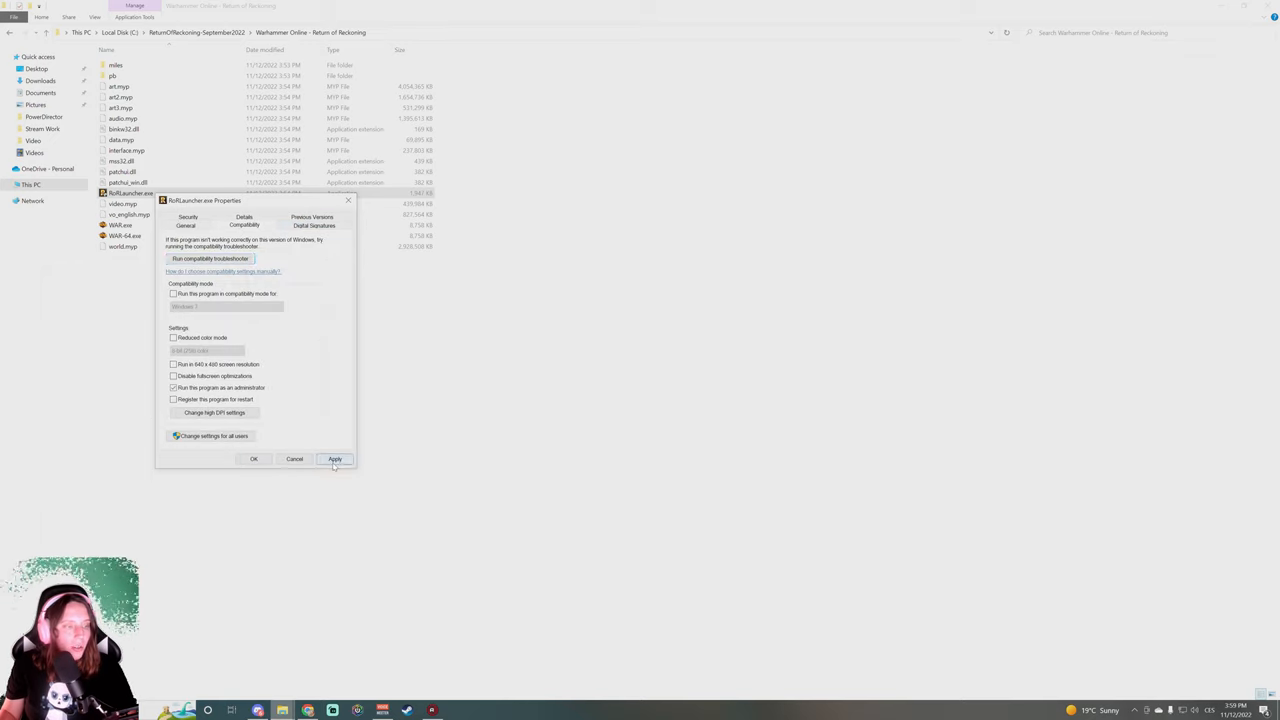
click(253, 459)
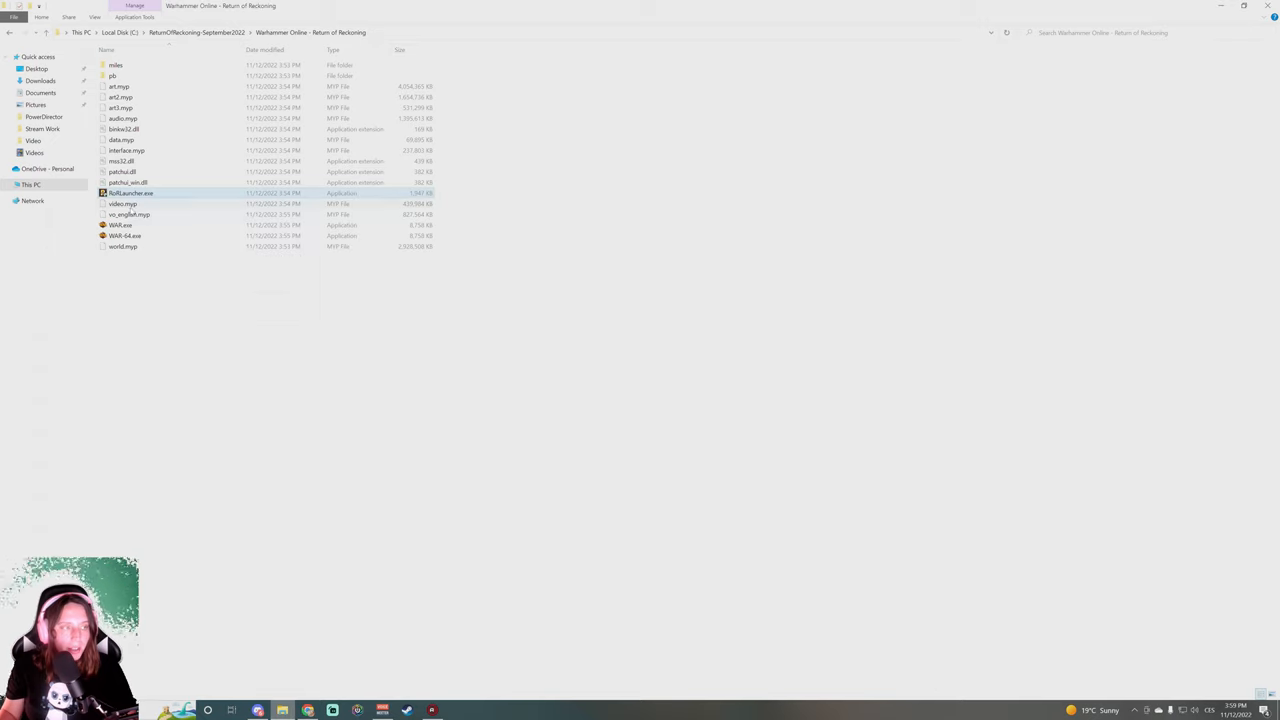
right_click(130, 193)
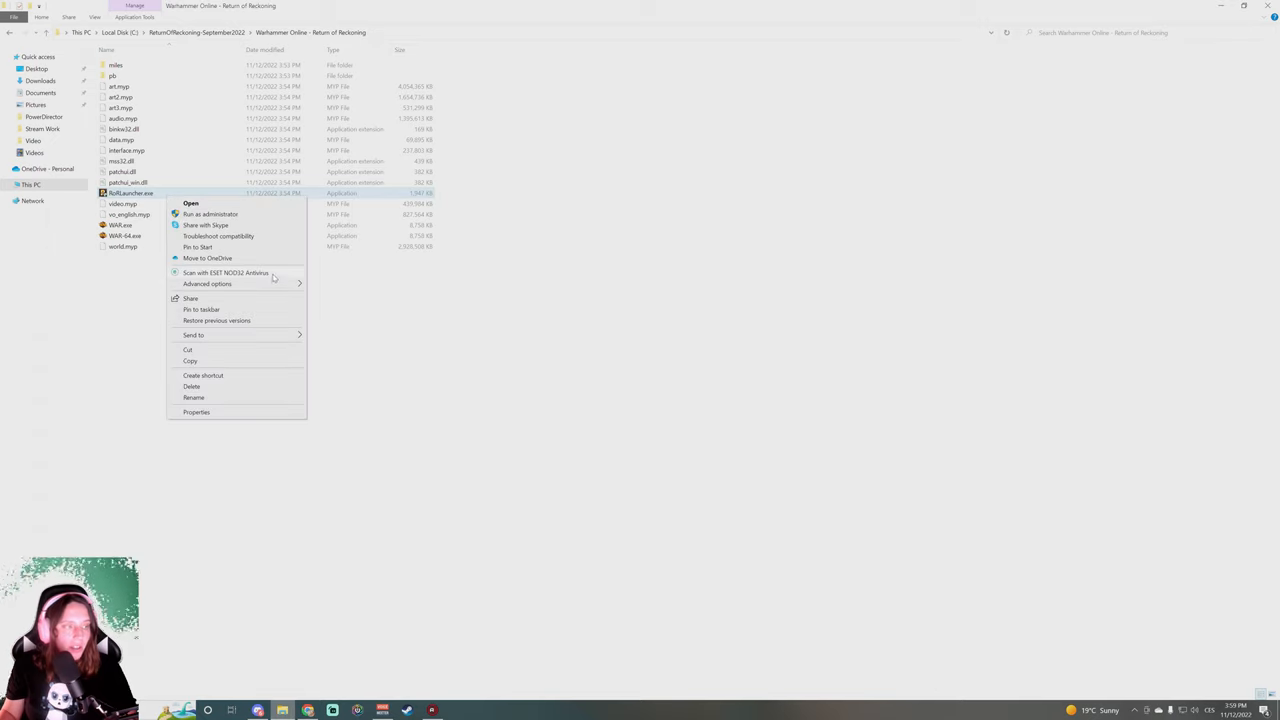
click(203, 375)
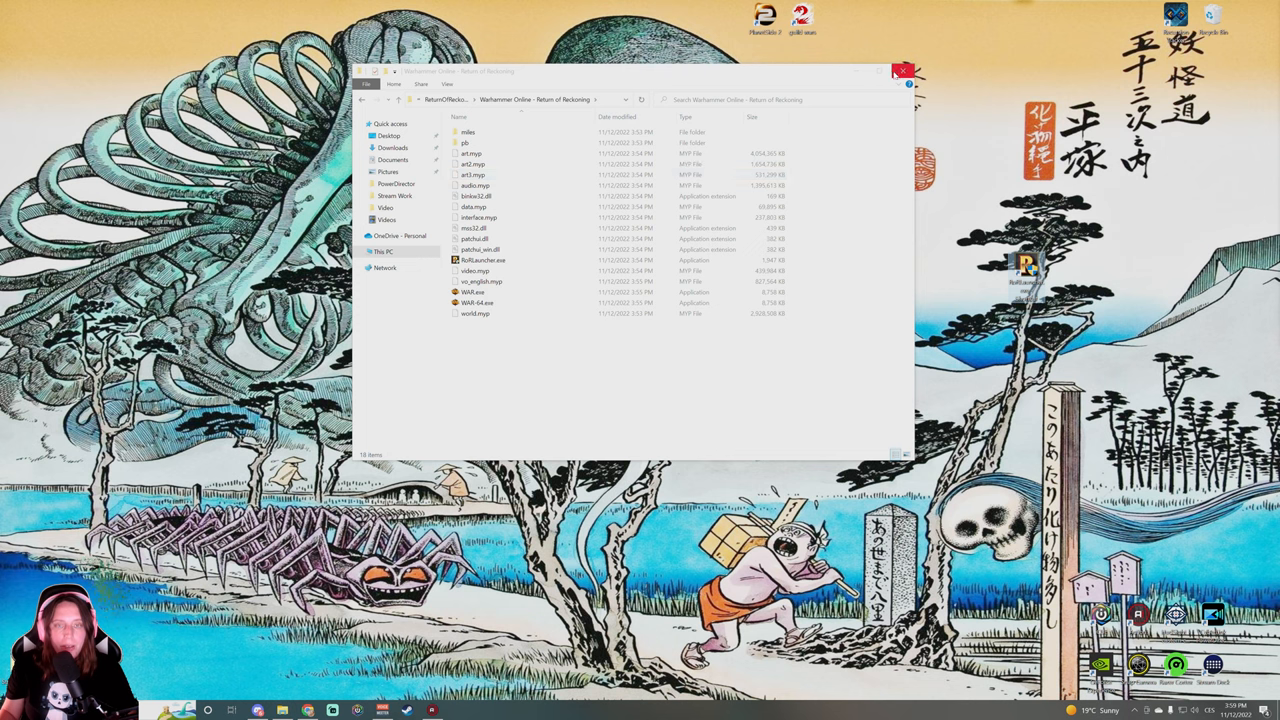
Close Explorer, allow the launcher admin rights at UAC, and begin entering the login
click(903, 70)
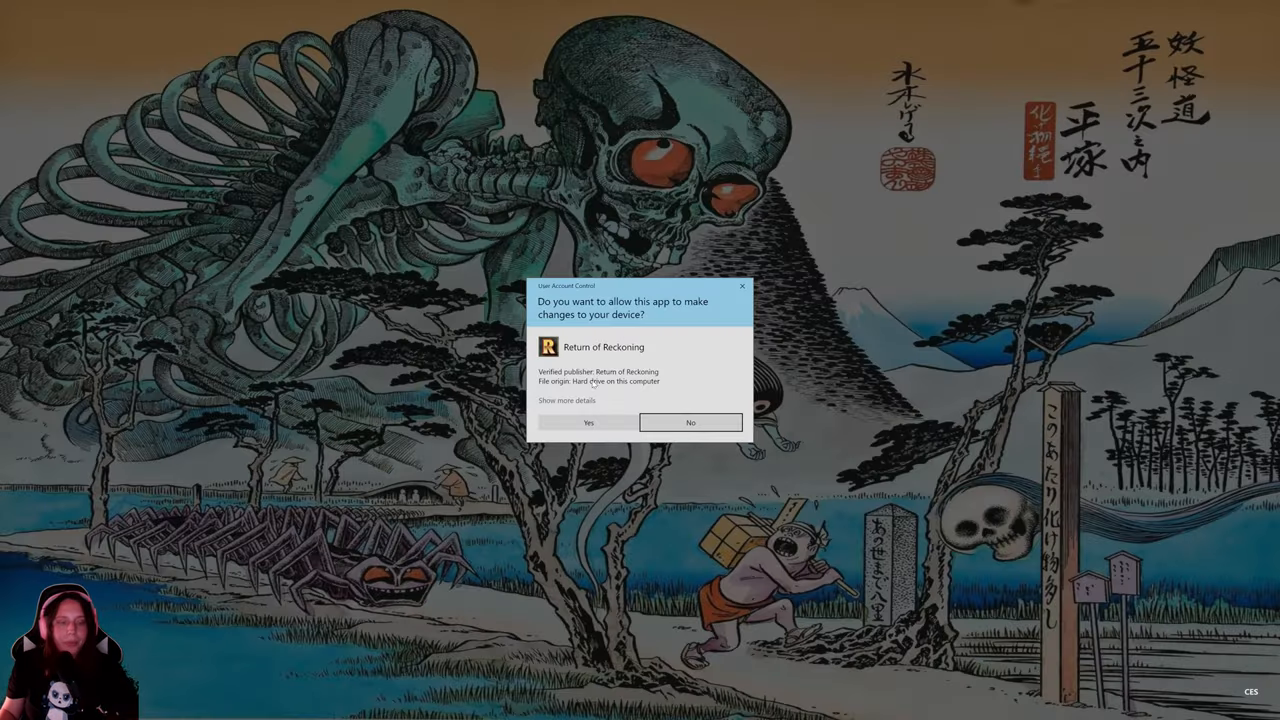
click(588, 422)
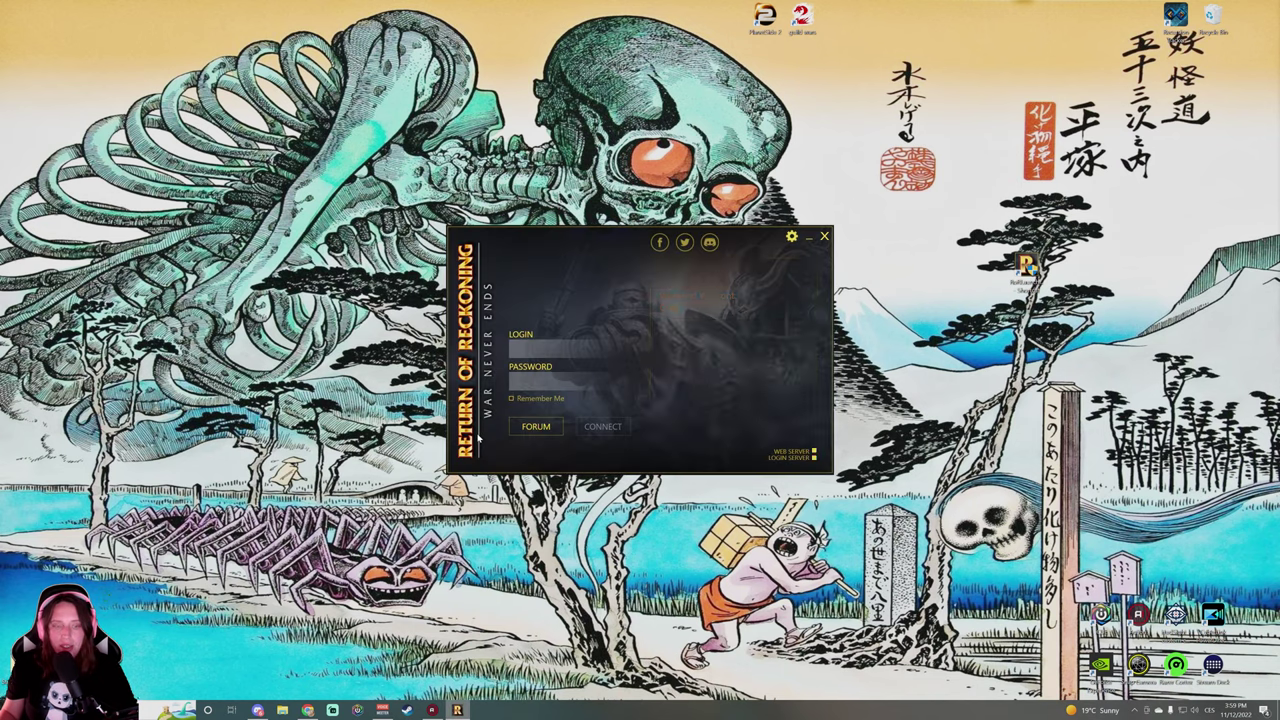
click(603, 426)
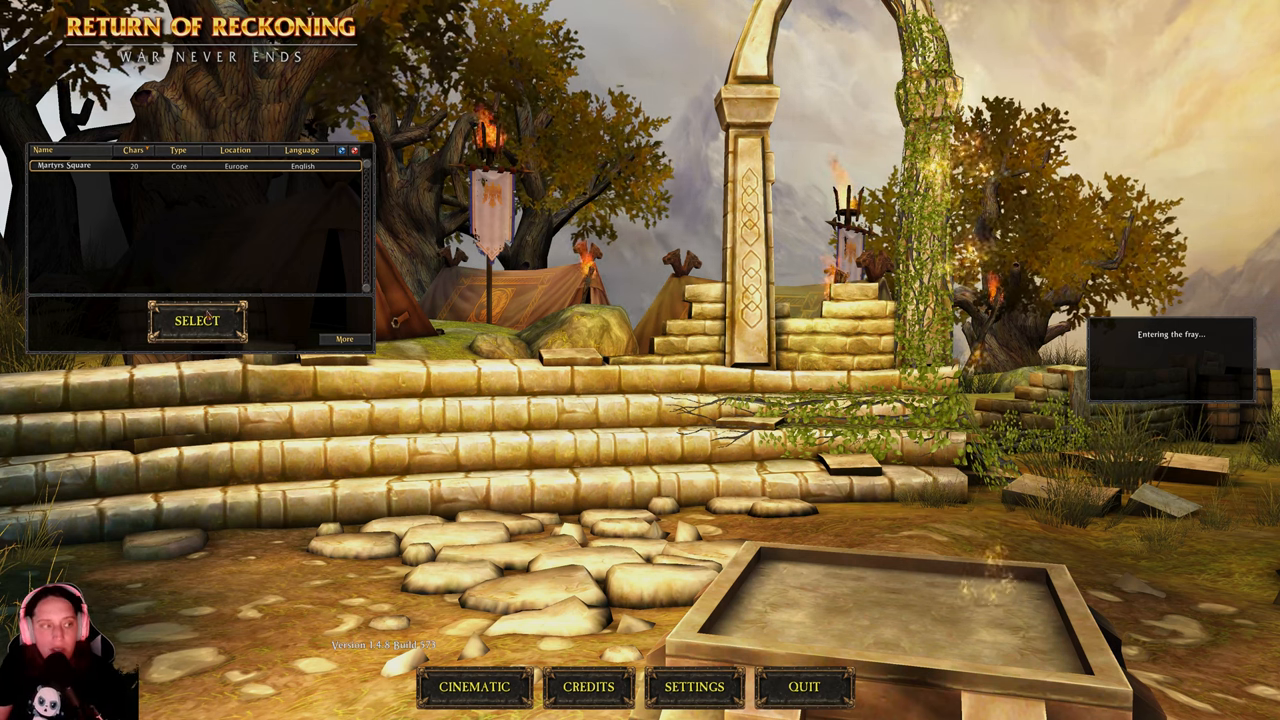
Confirm Martyrs Square is on the server list, then switch to returnofreckoning.com
click(197, 320)
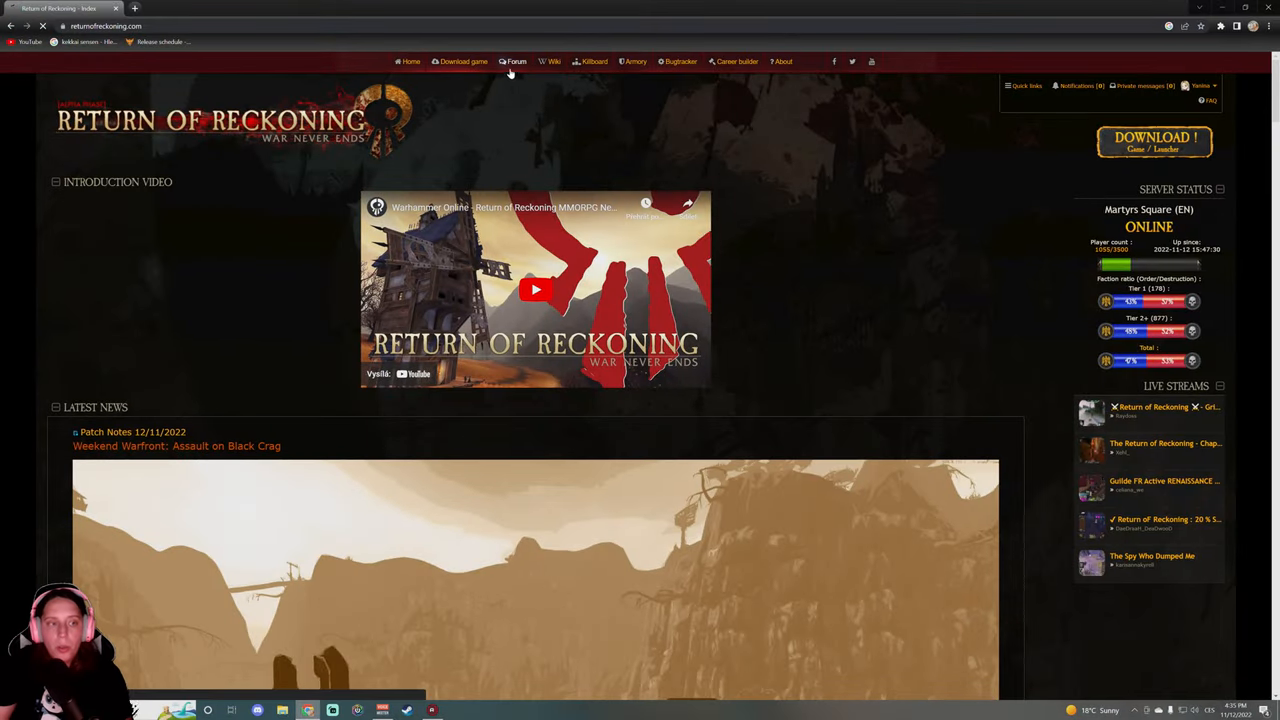
Search the forum for 'vin' and open the VinyUI topic's download section
click(516, 61)
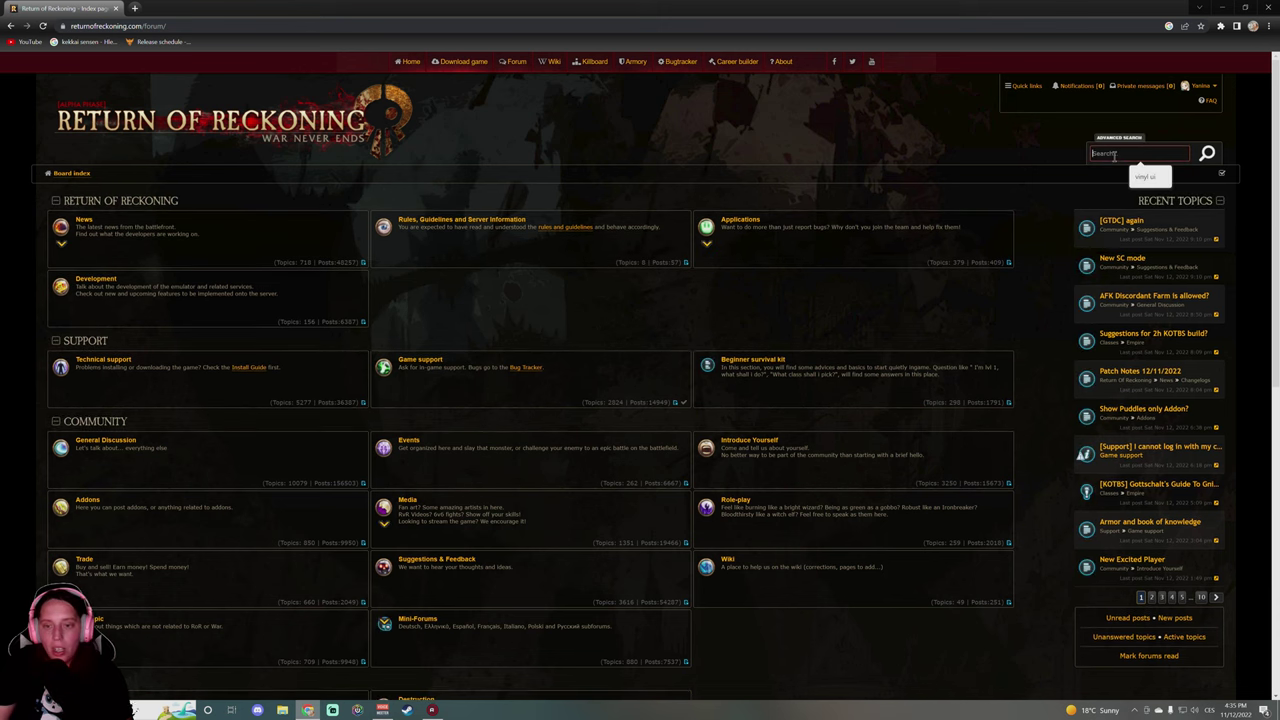
text(vin)
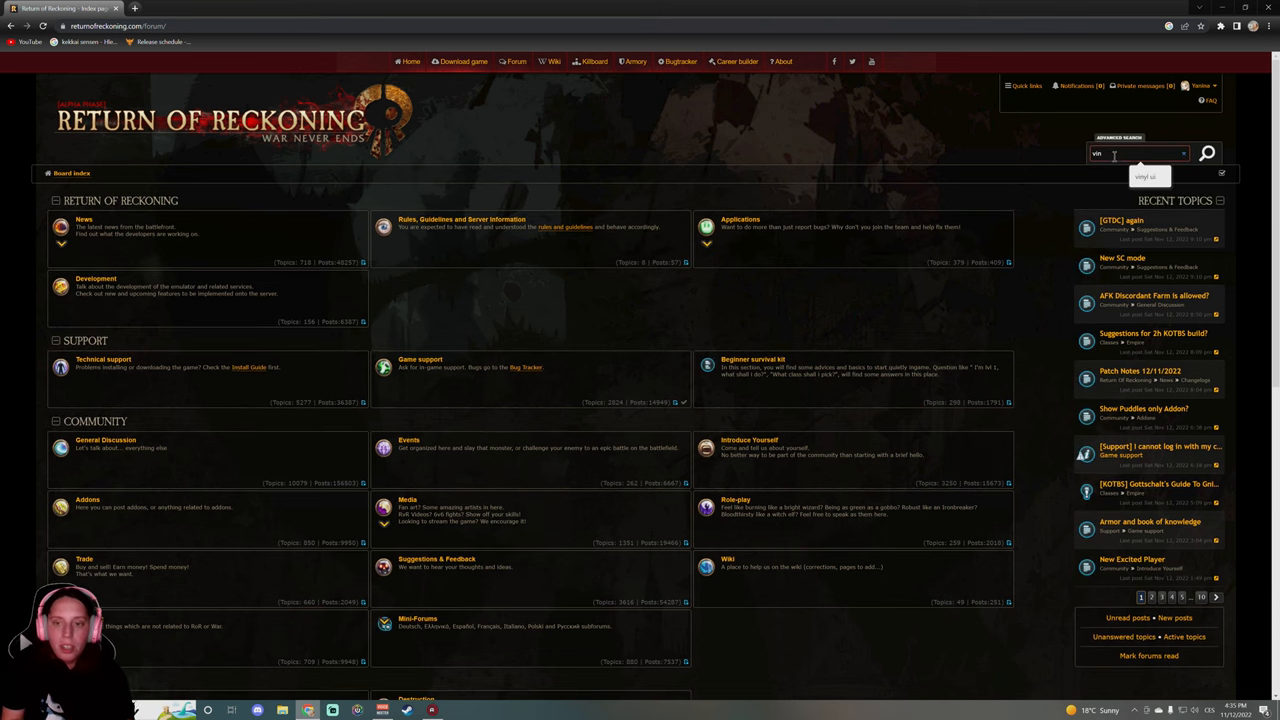
click(1207, 153)
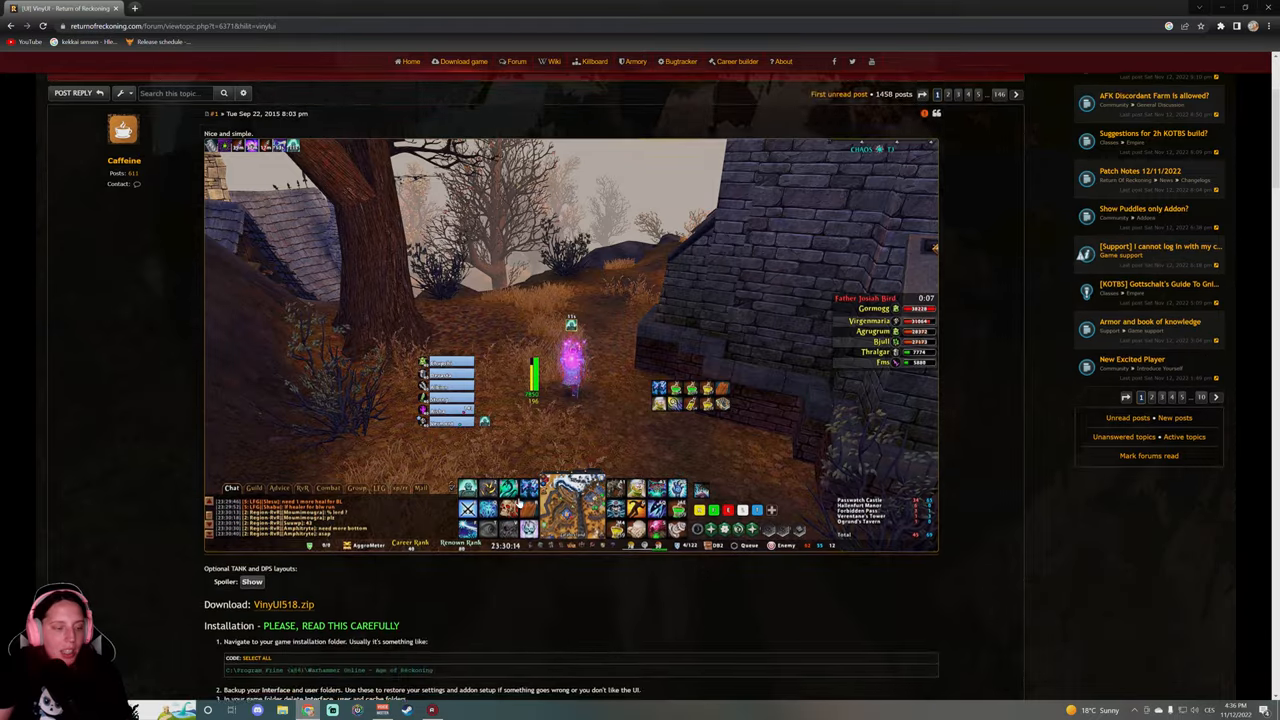
scroll(down, 3)
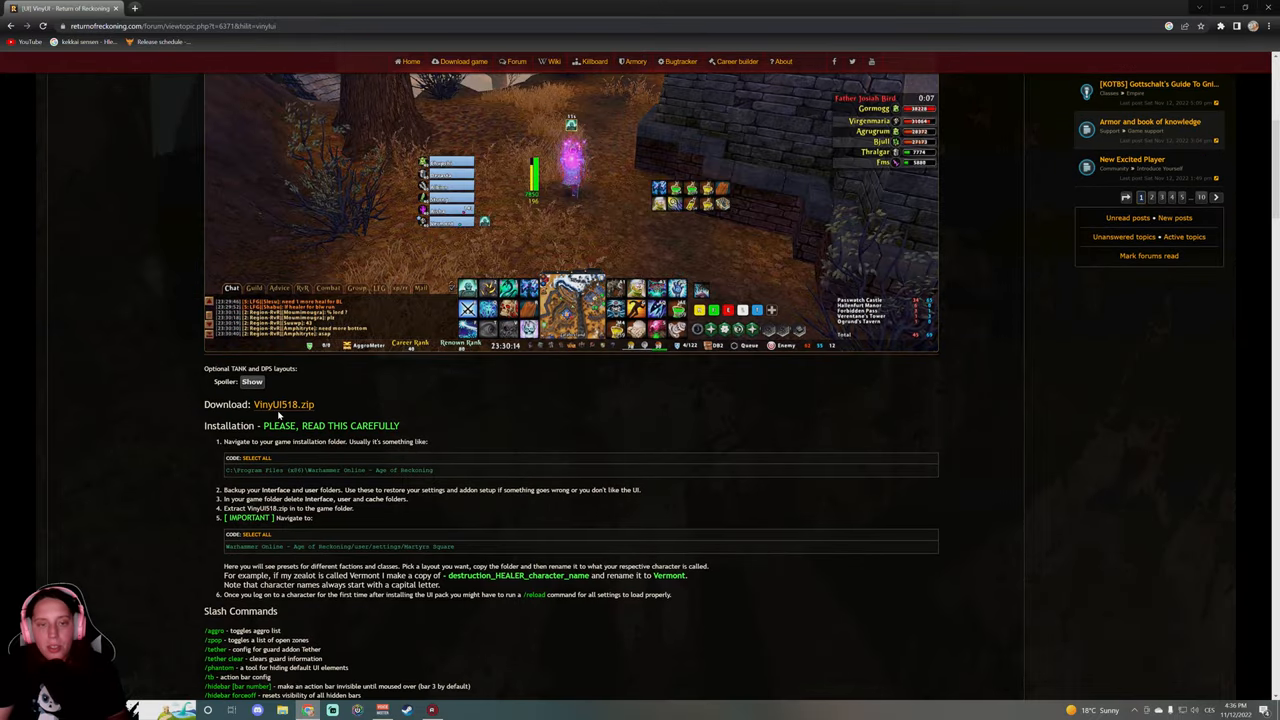
mouse_move(390, 680)
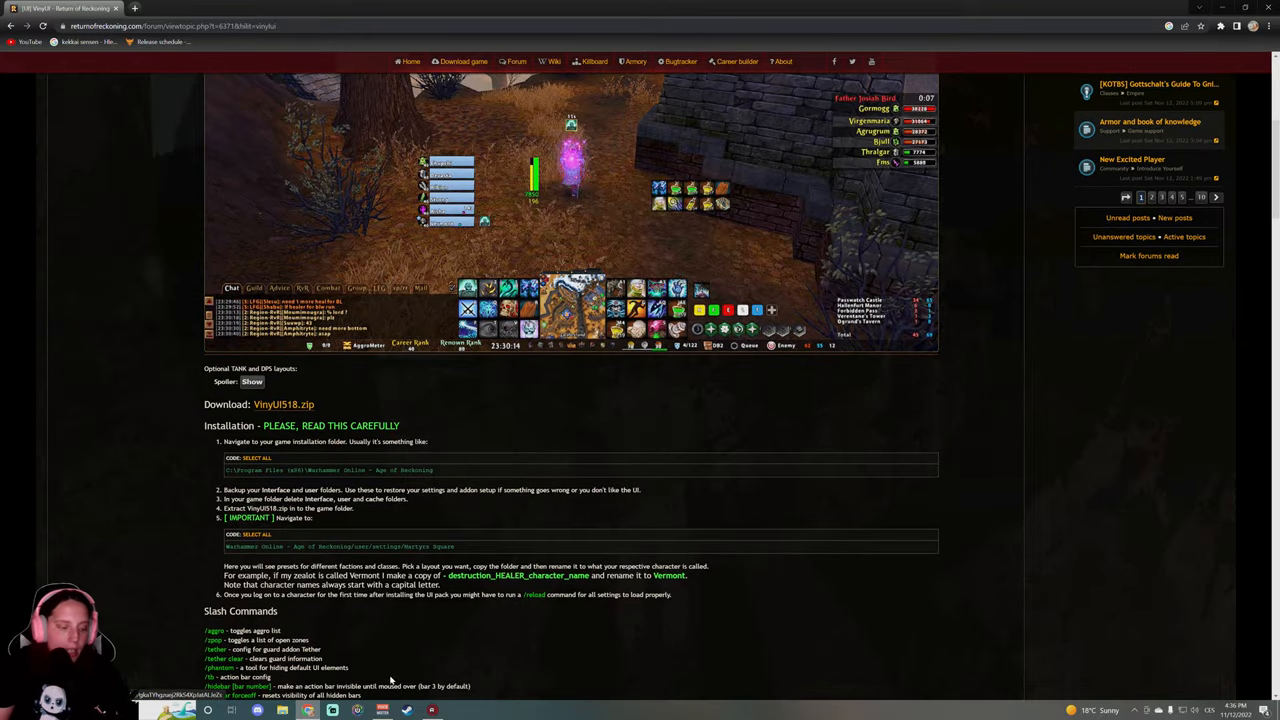
Start extracting VinyUI518.zip from Downloads toward the game folder, then close the dialog
click(231, 710)
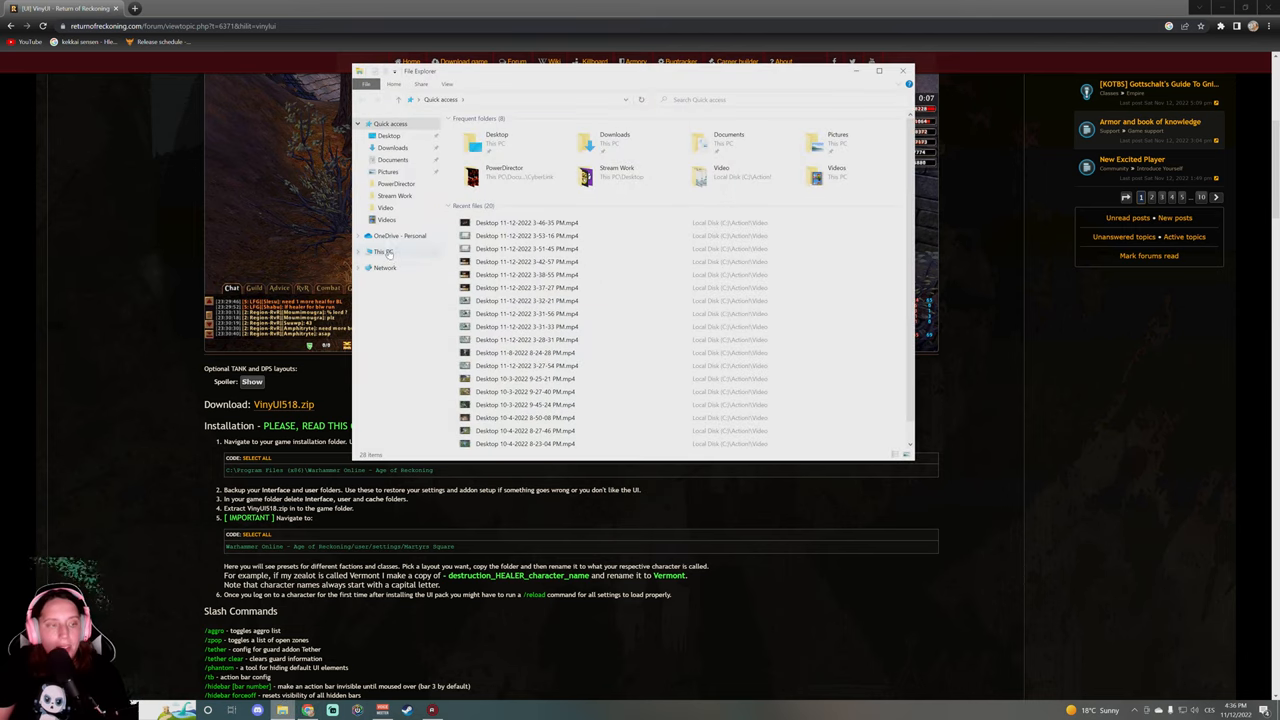
click(392, 148)
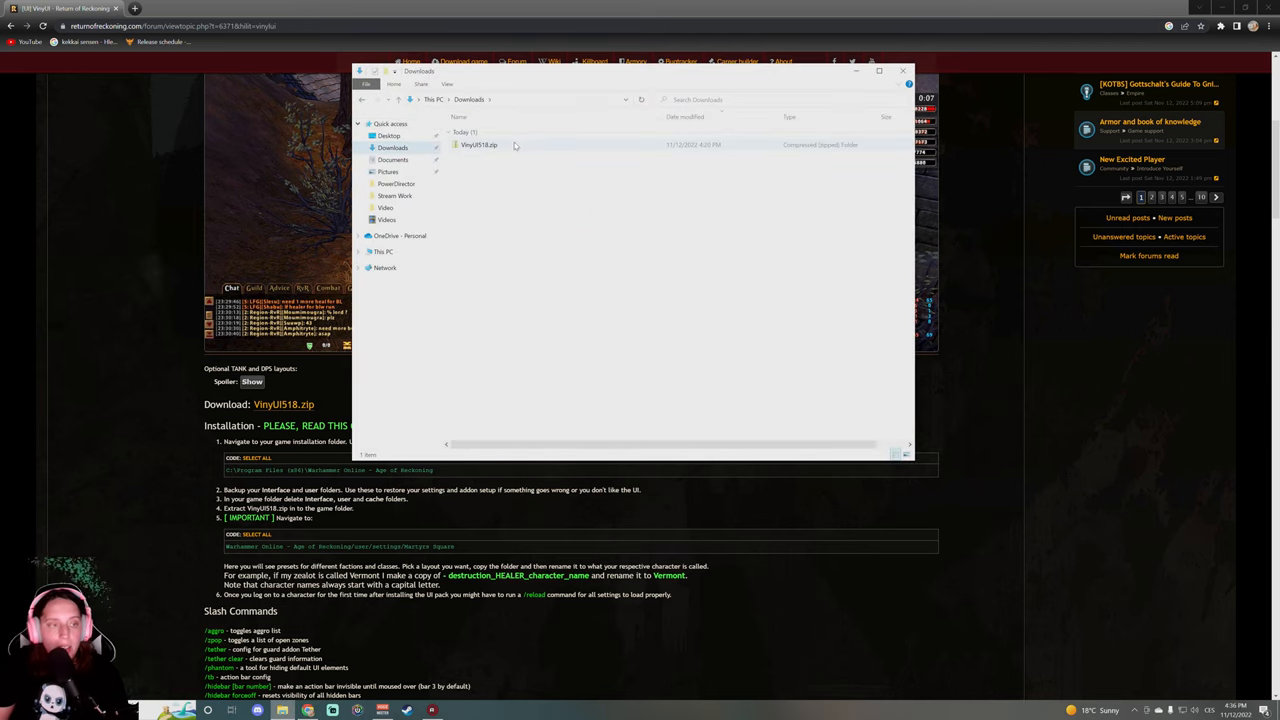
right_click(480, 144)
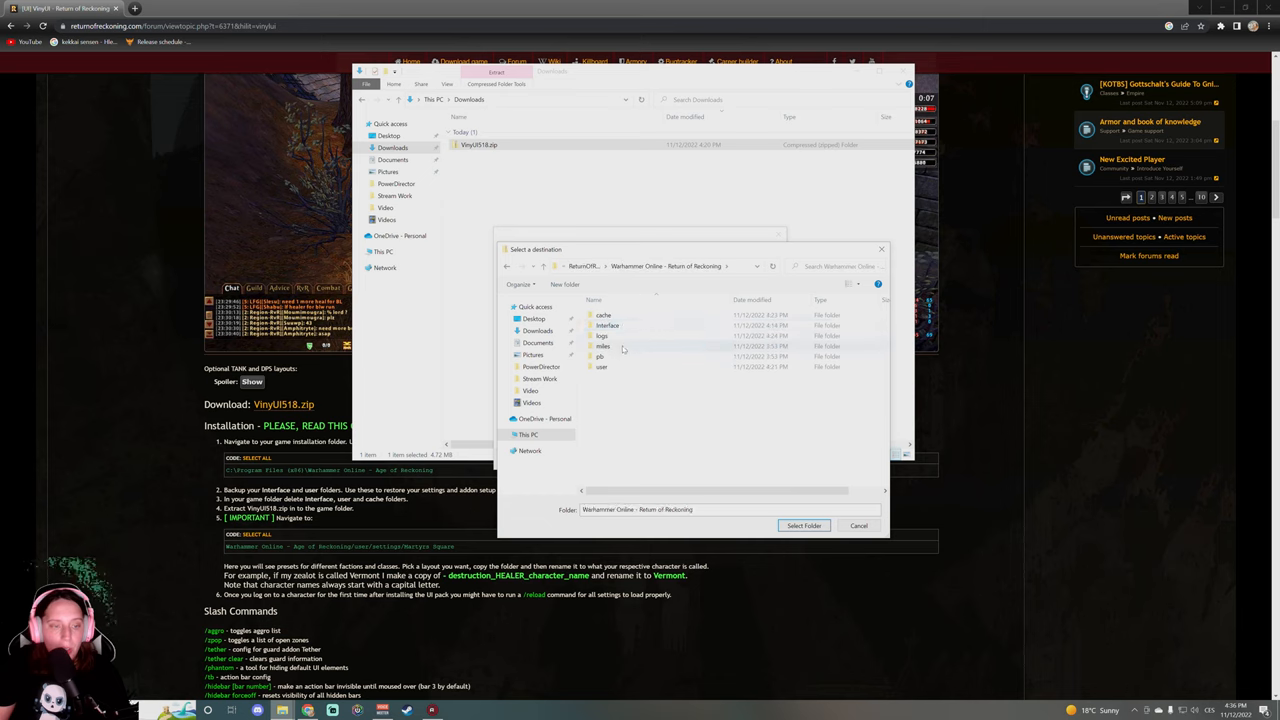
double_click(607, 325)
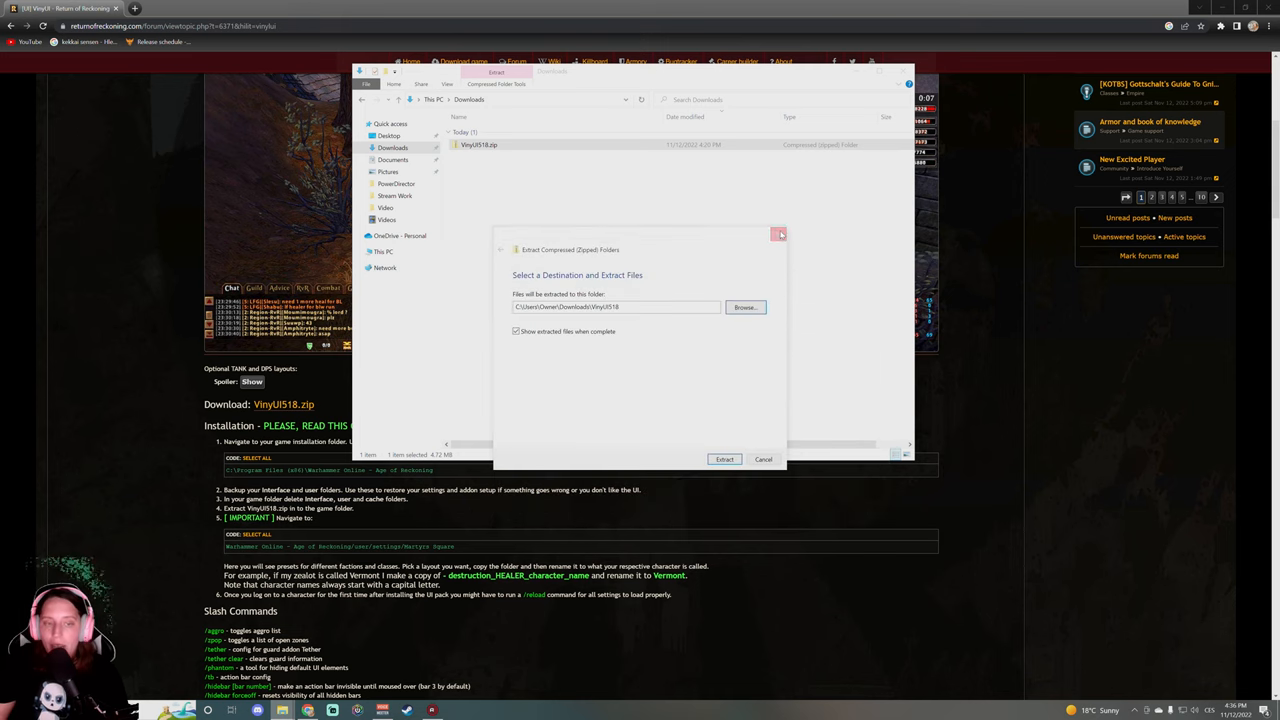
click(779, 234)
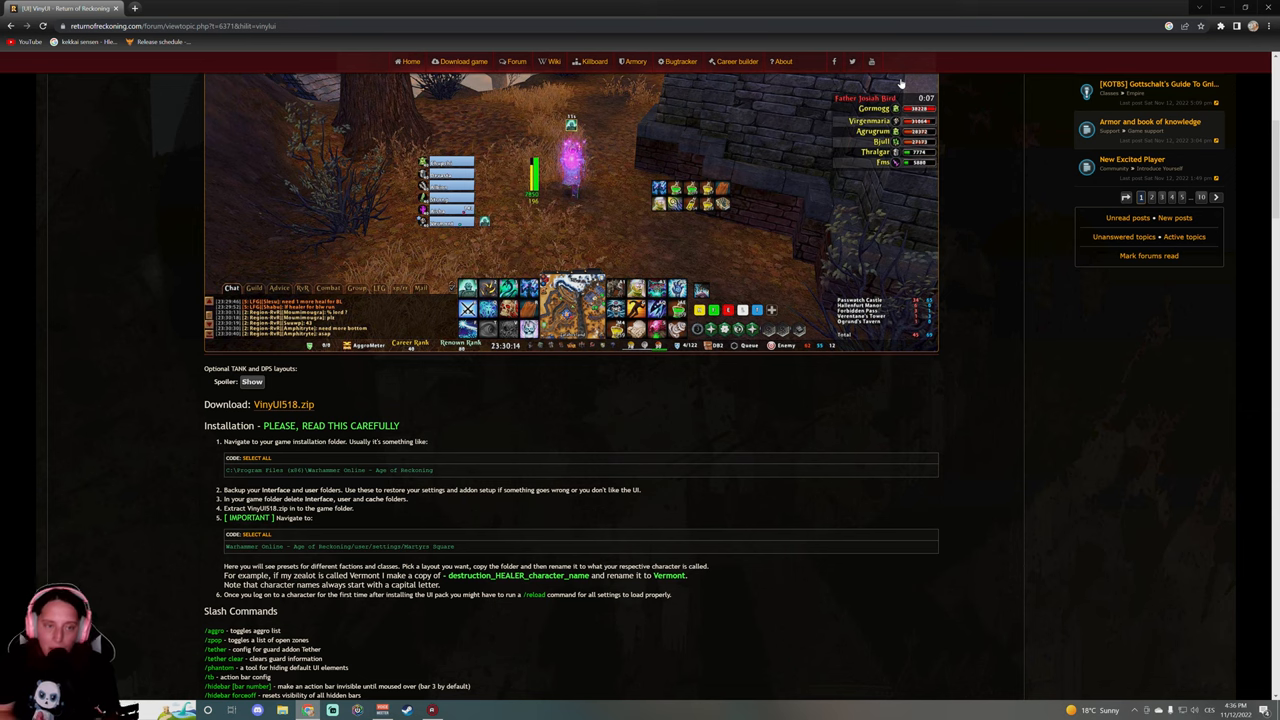